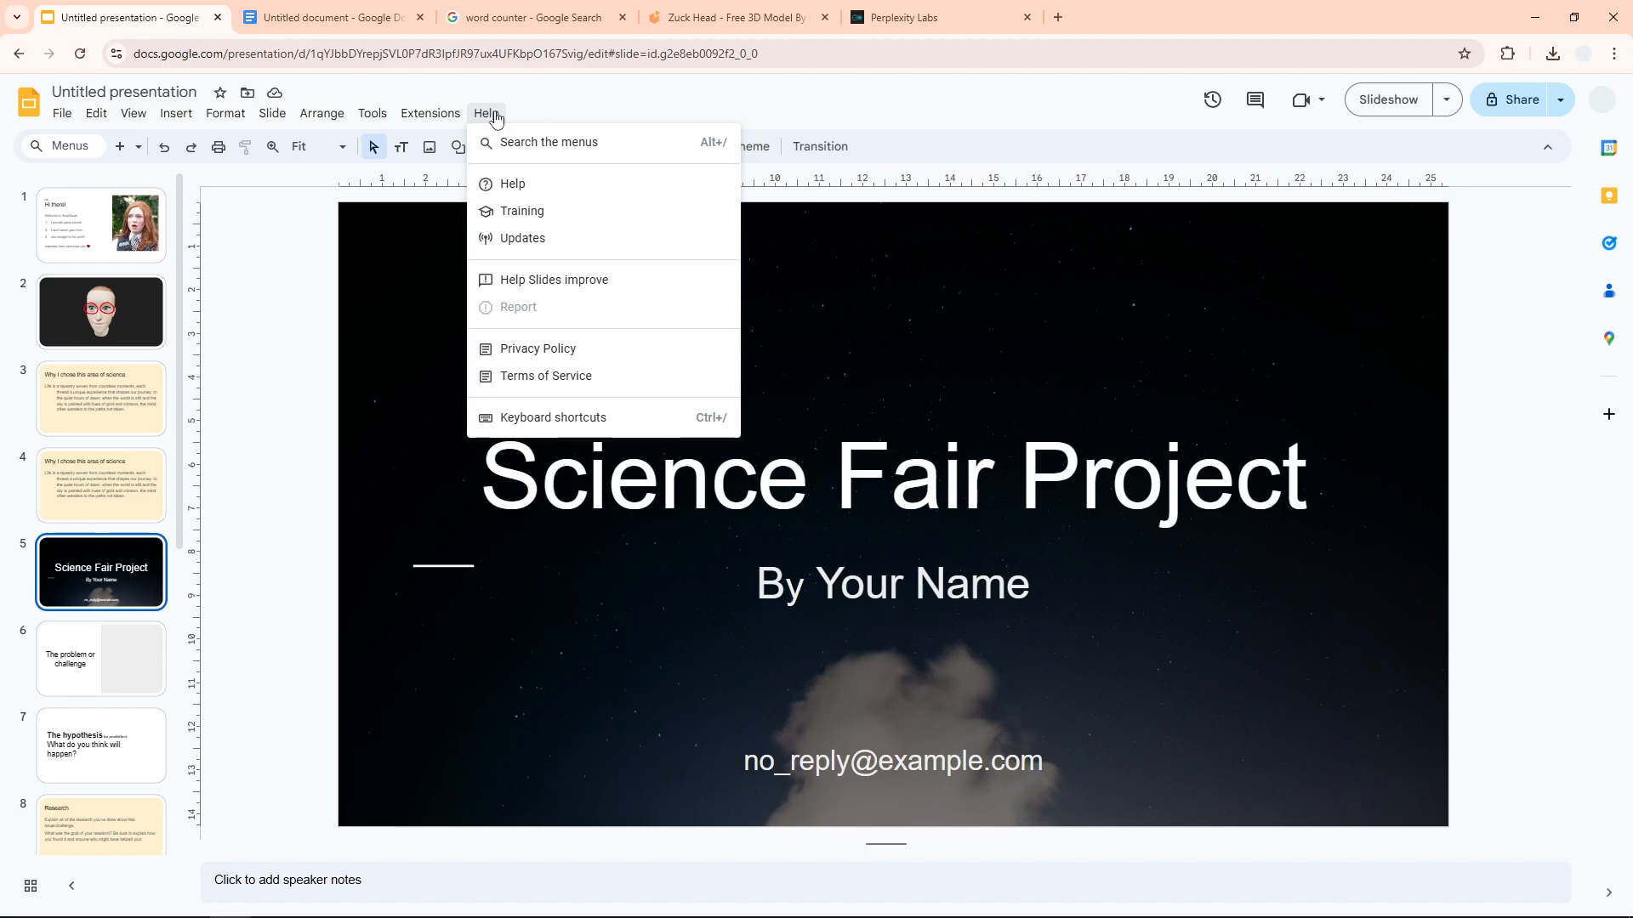
- Browse the Tools menu of the Science Fair Project presentation
click(371, 112)
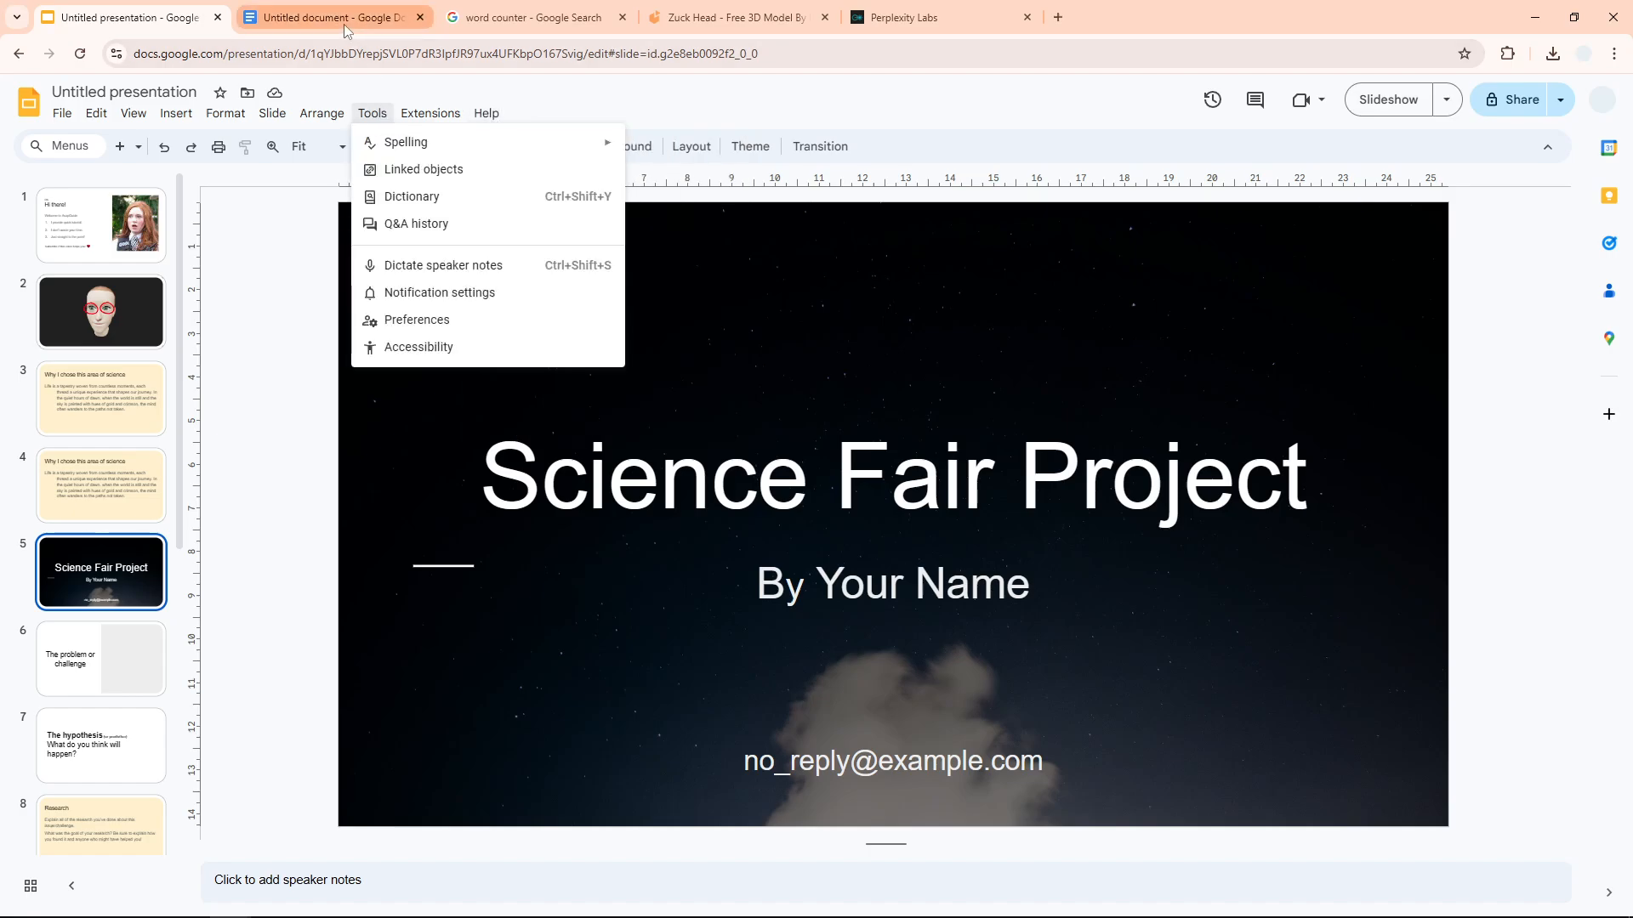
- Check the untitled Google Doc's word count (399 words, 2714 characters), then return to Slides
click(334, 17)
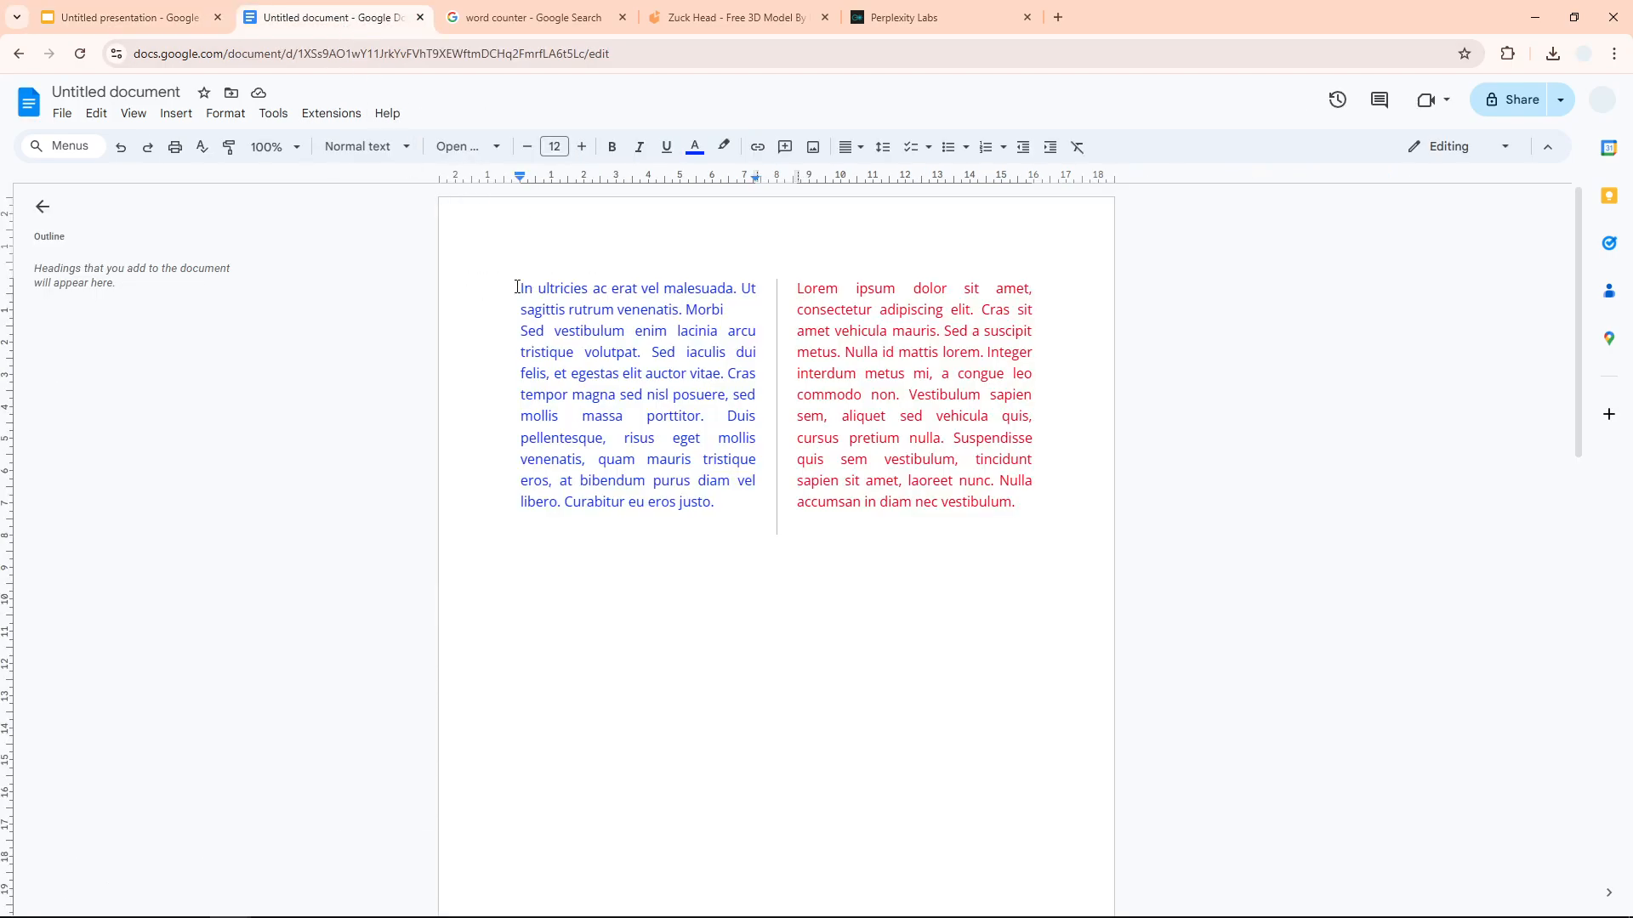
mouse_move(659, 321)
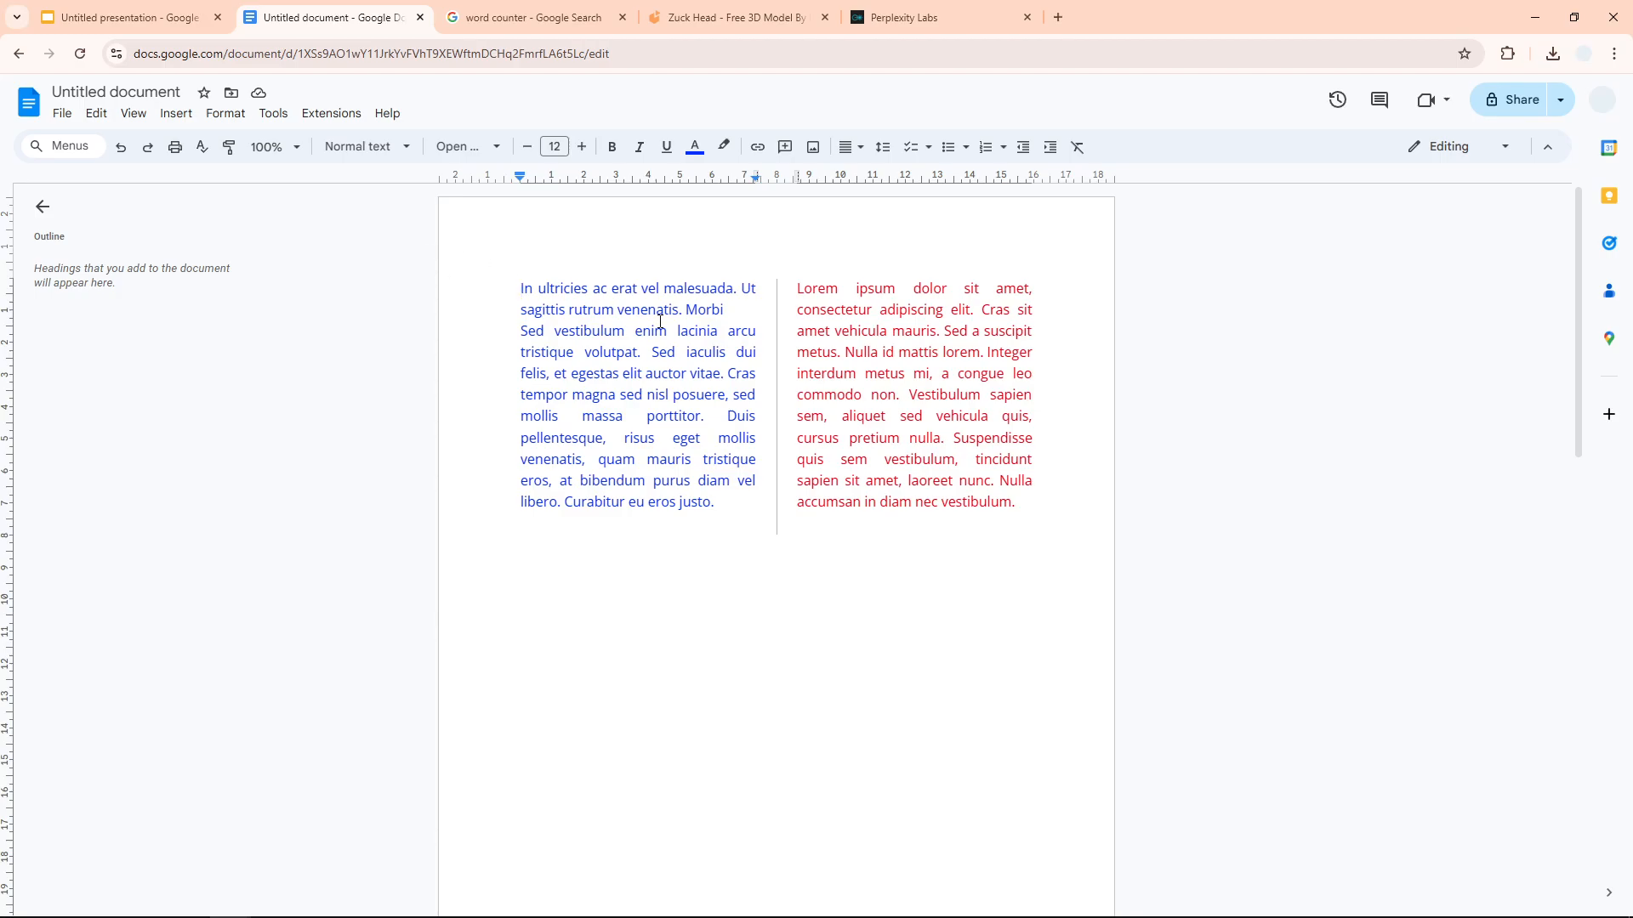
click(273, 114)
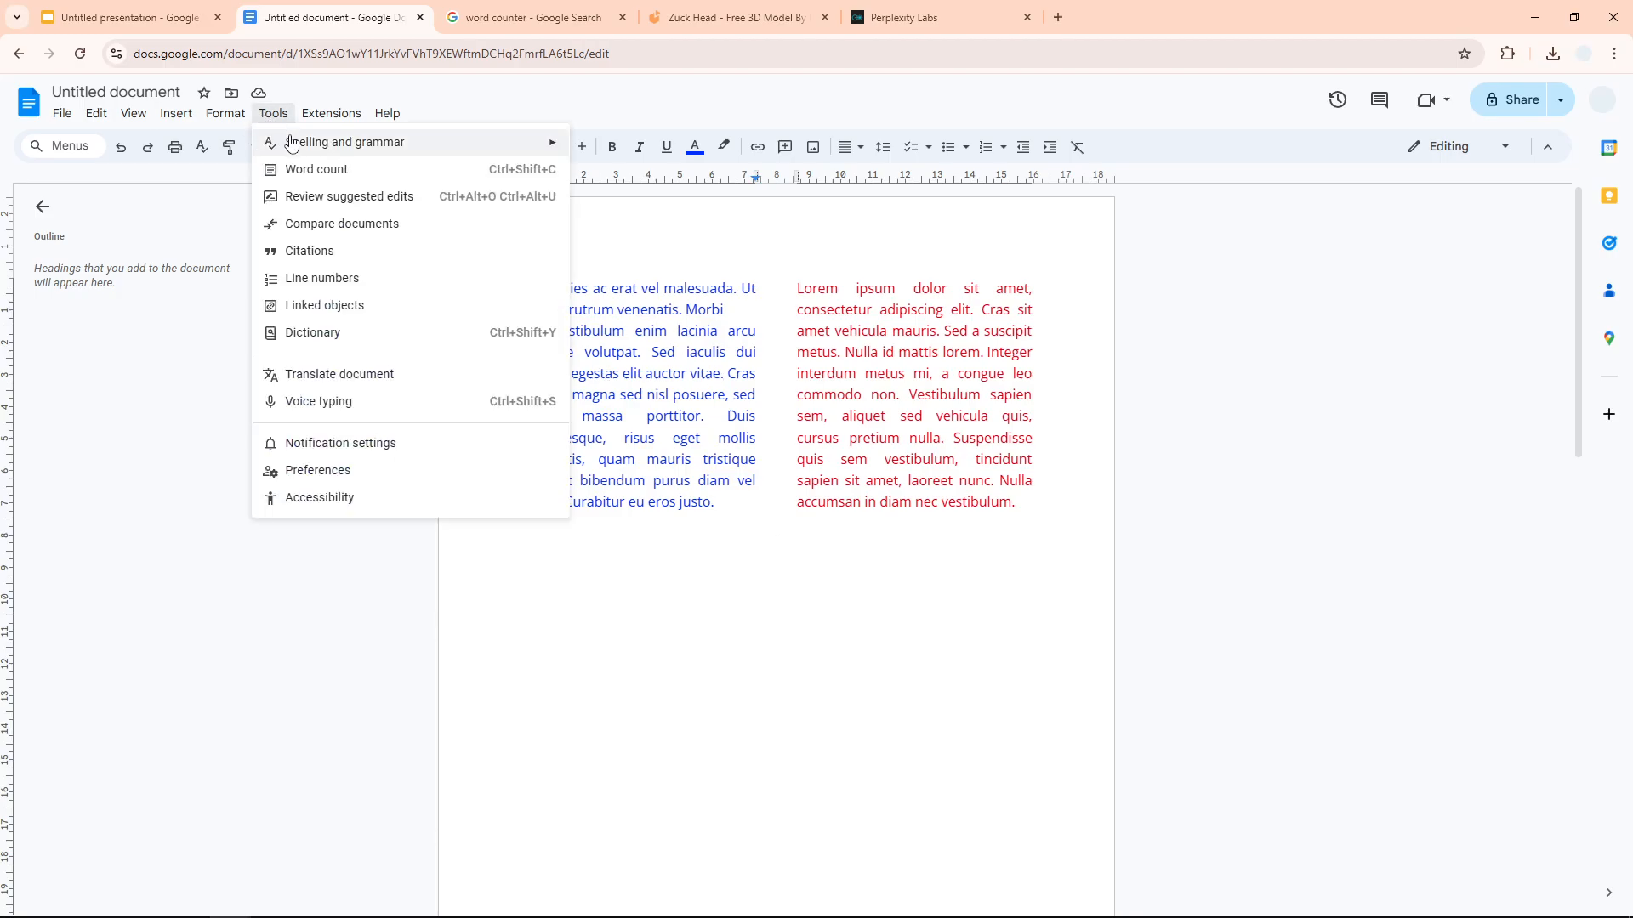
mouse_move(316, 168)
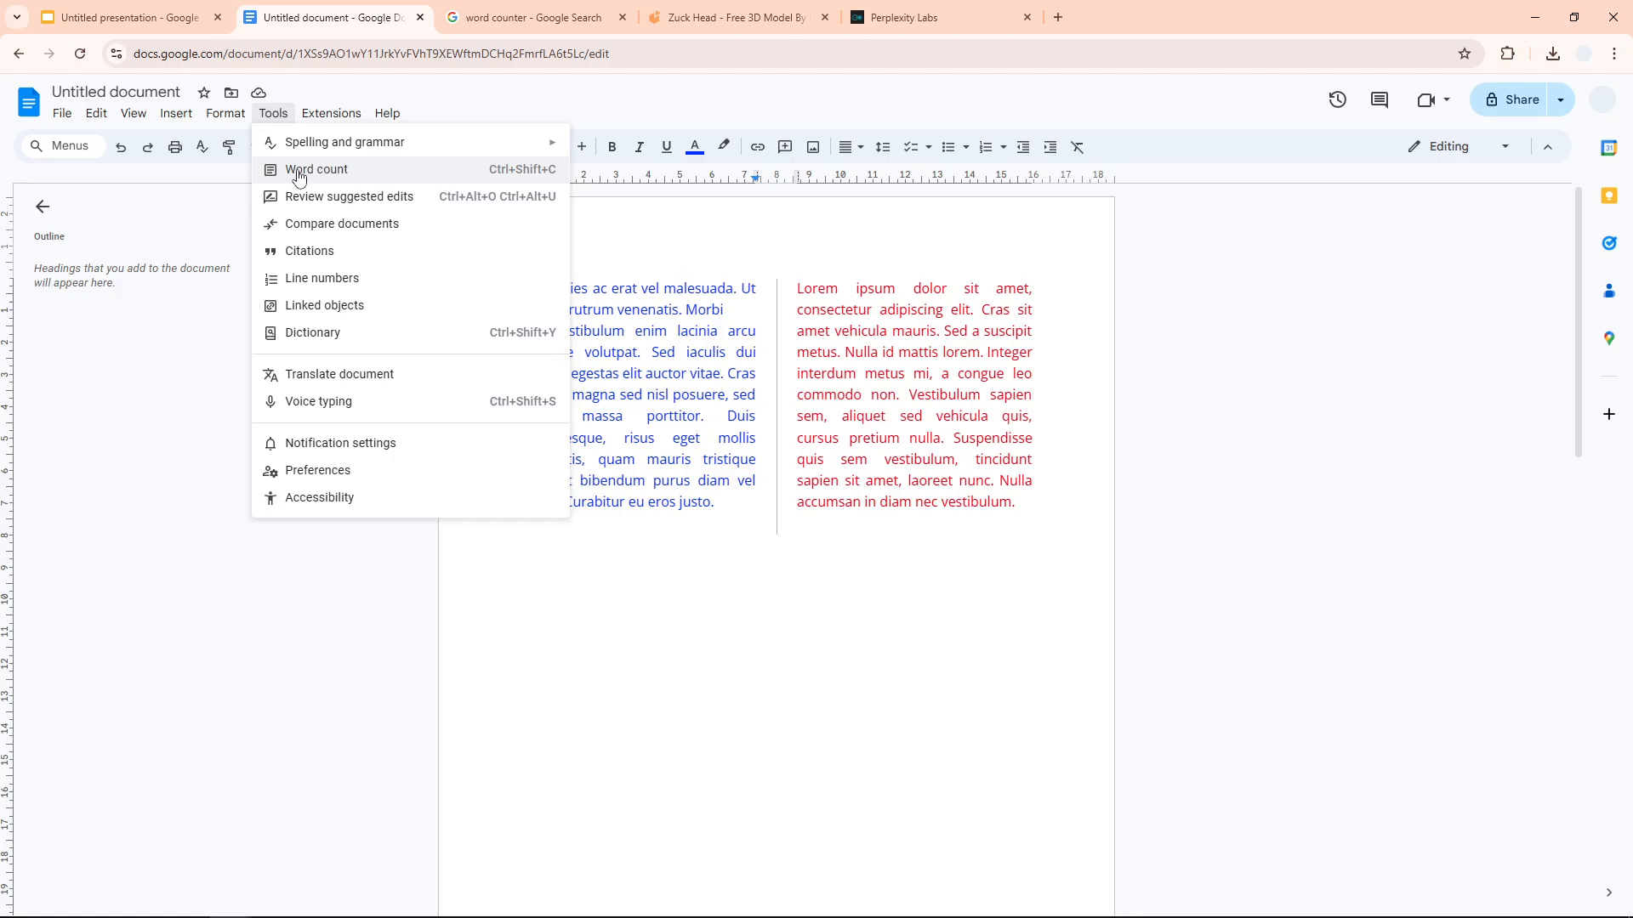
click(315, 169)
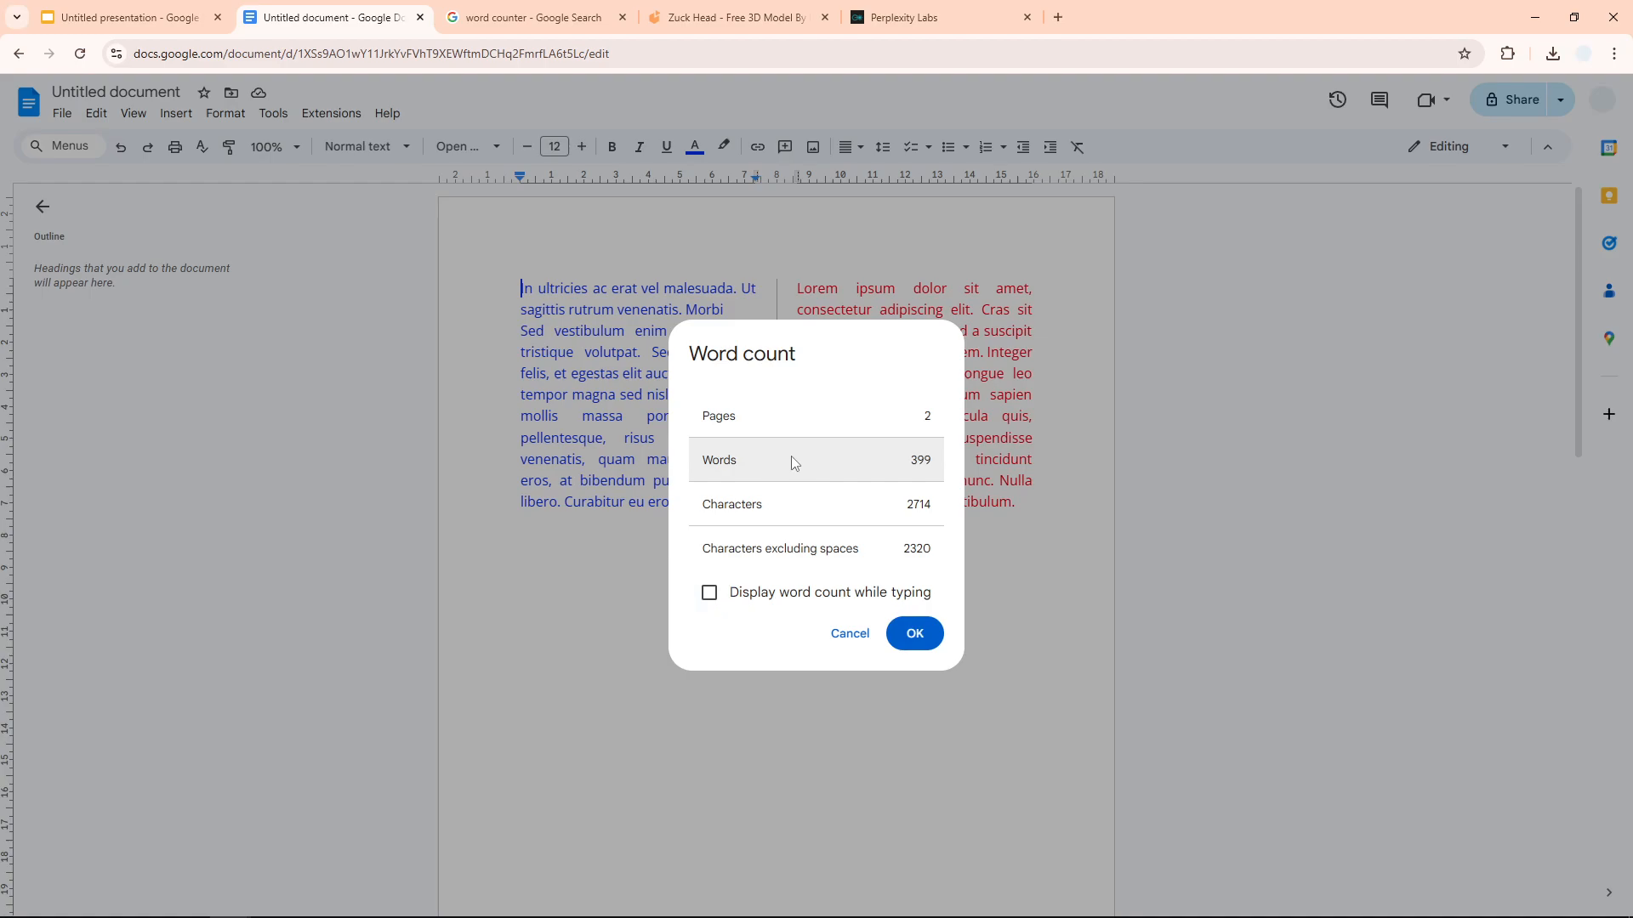
click(128, 17)
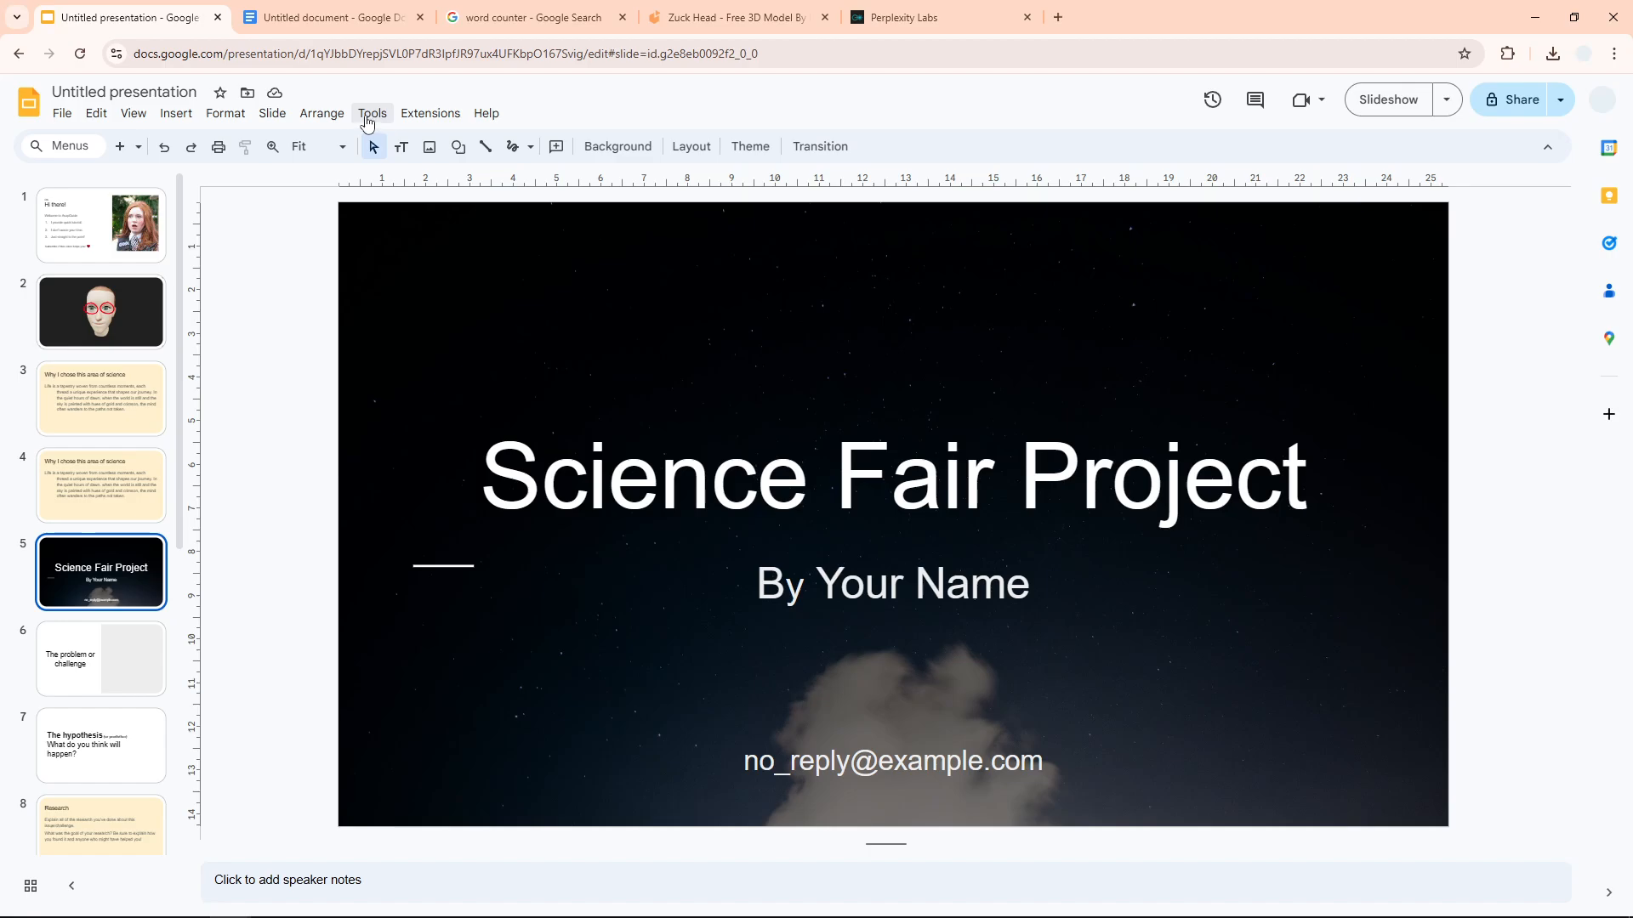
click(371, 113)
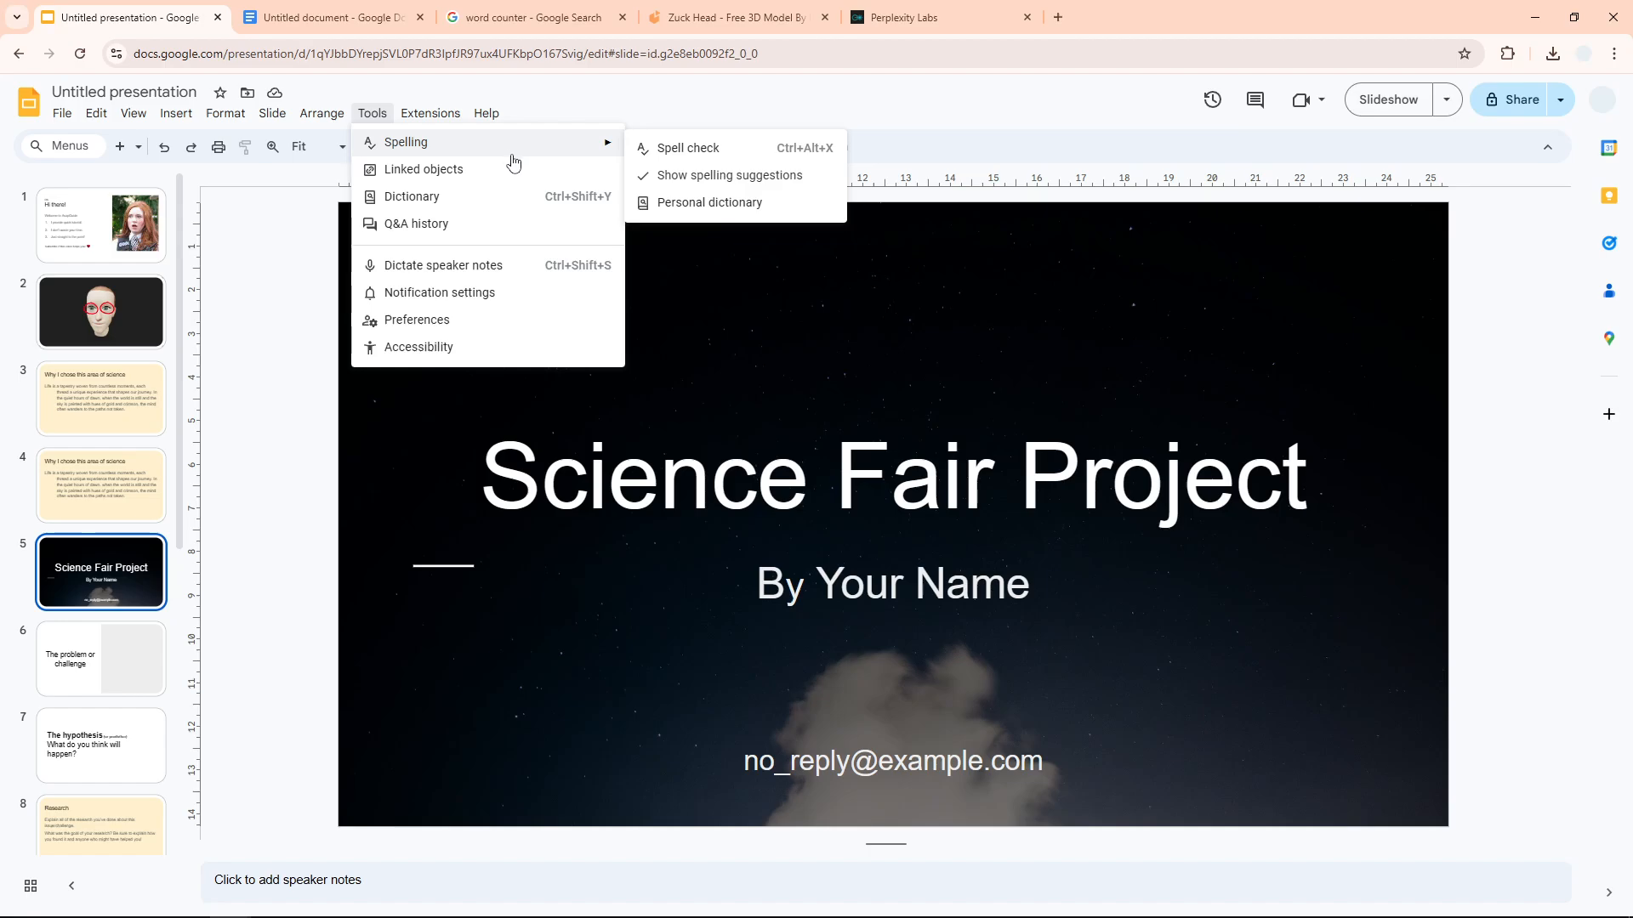
mouse_move(555, 170)
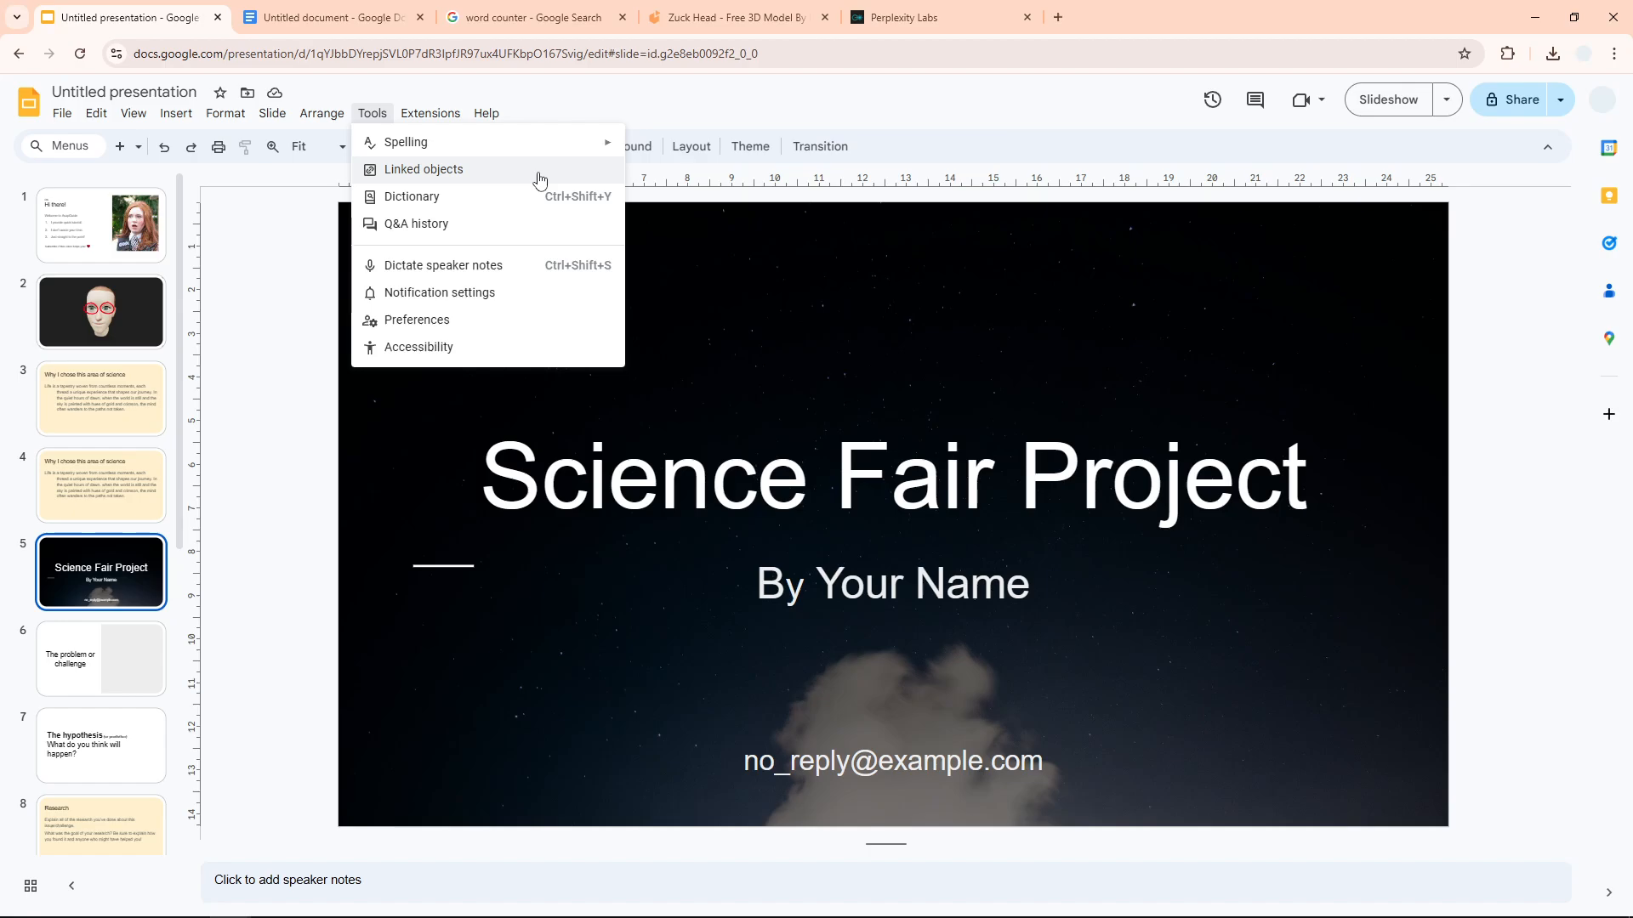
click(481, 200)
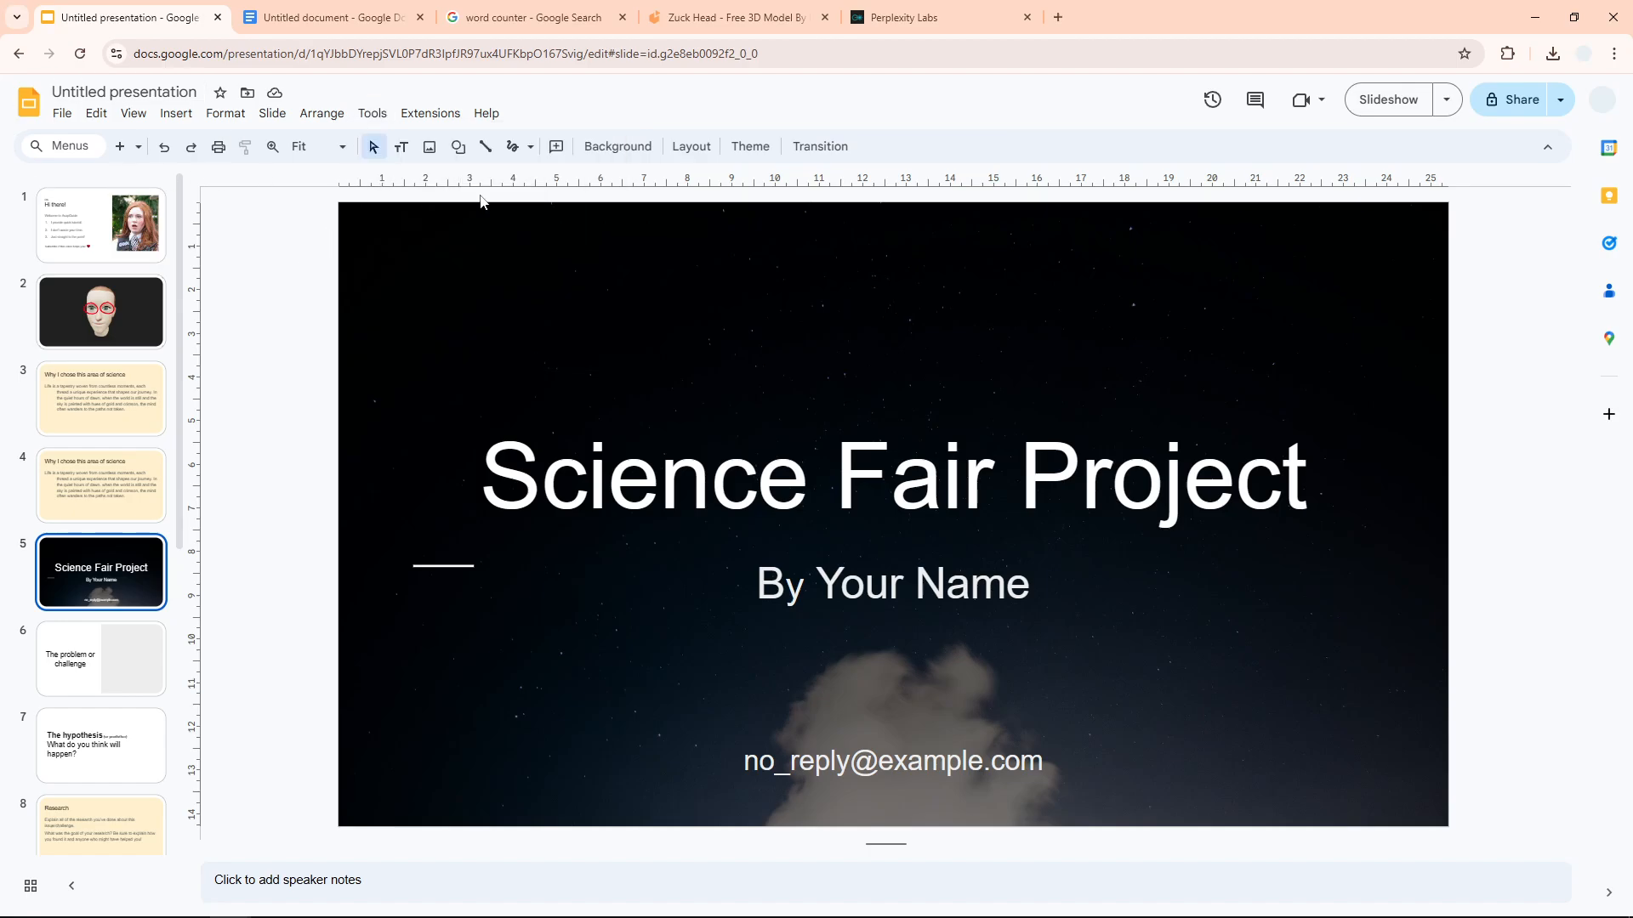
mouse_move(191, 417)
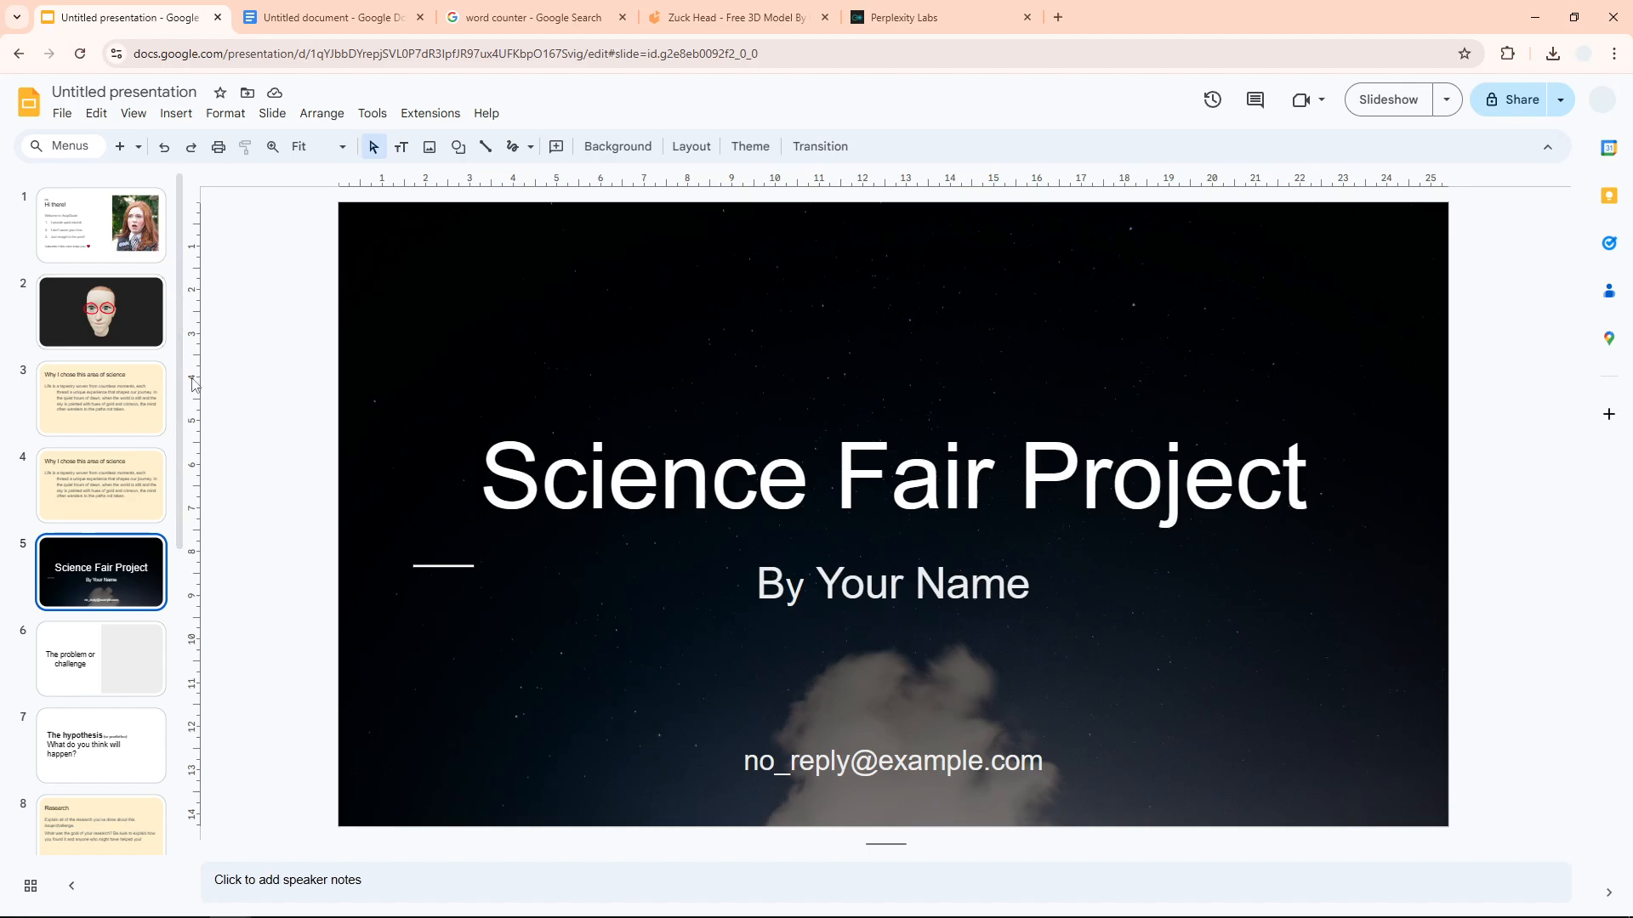
- Download the presentation as 'Untitled presentation.txt' and open it from the downloads list
click(62, 113)
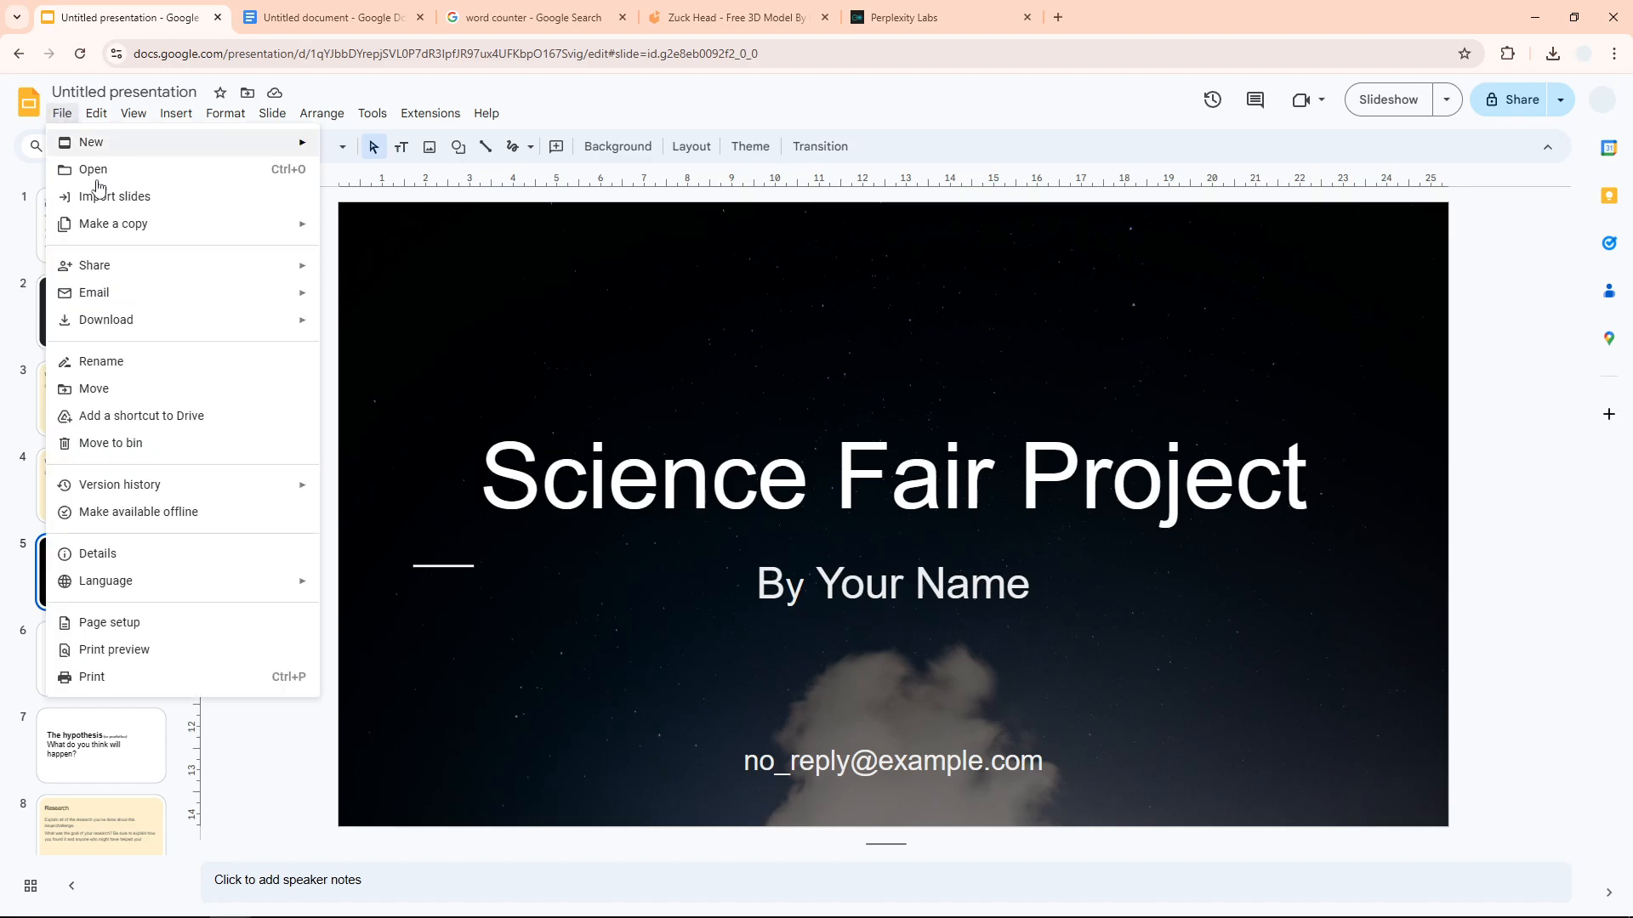
click(106, 320)
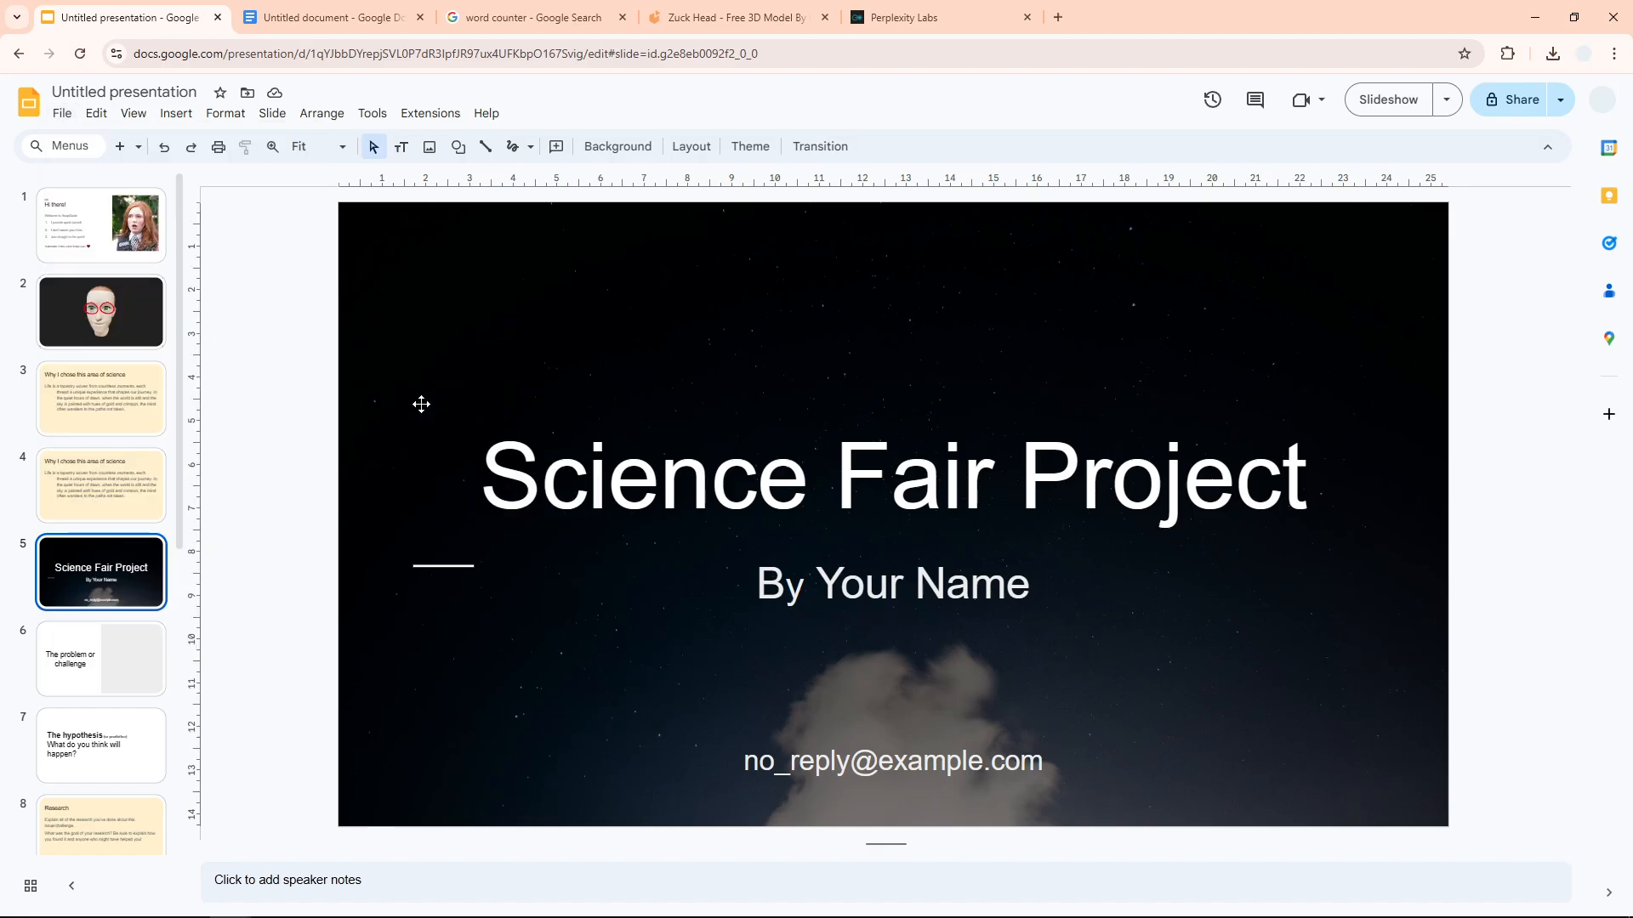
click(1552, 52)
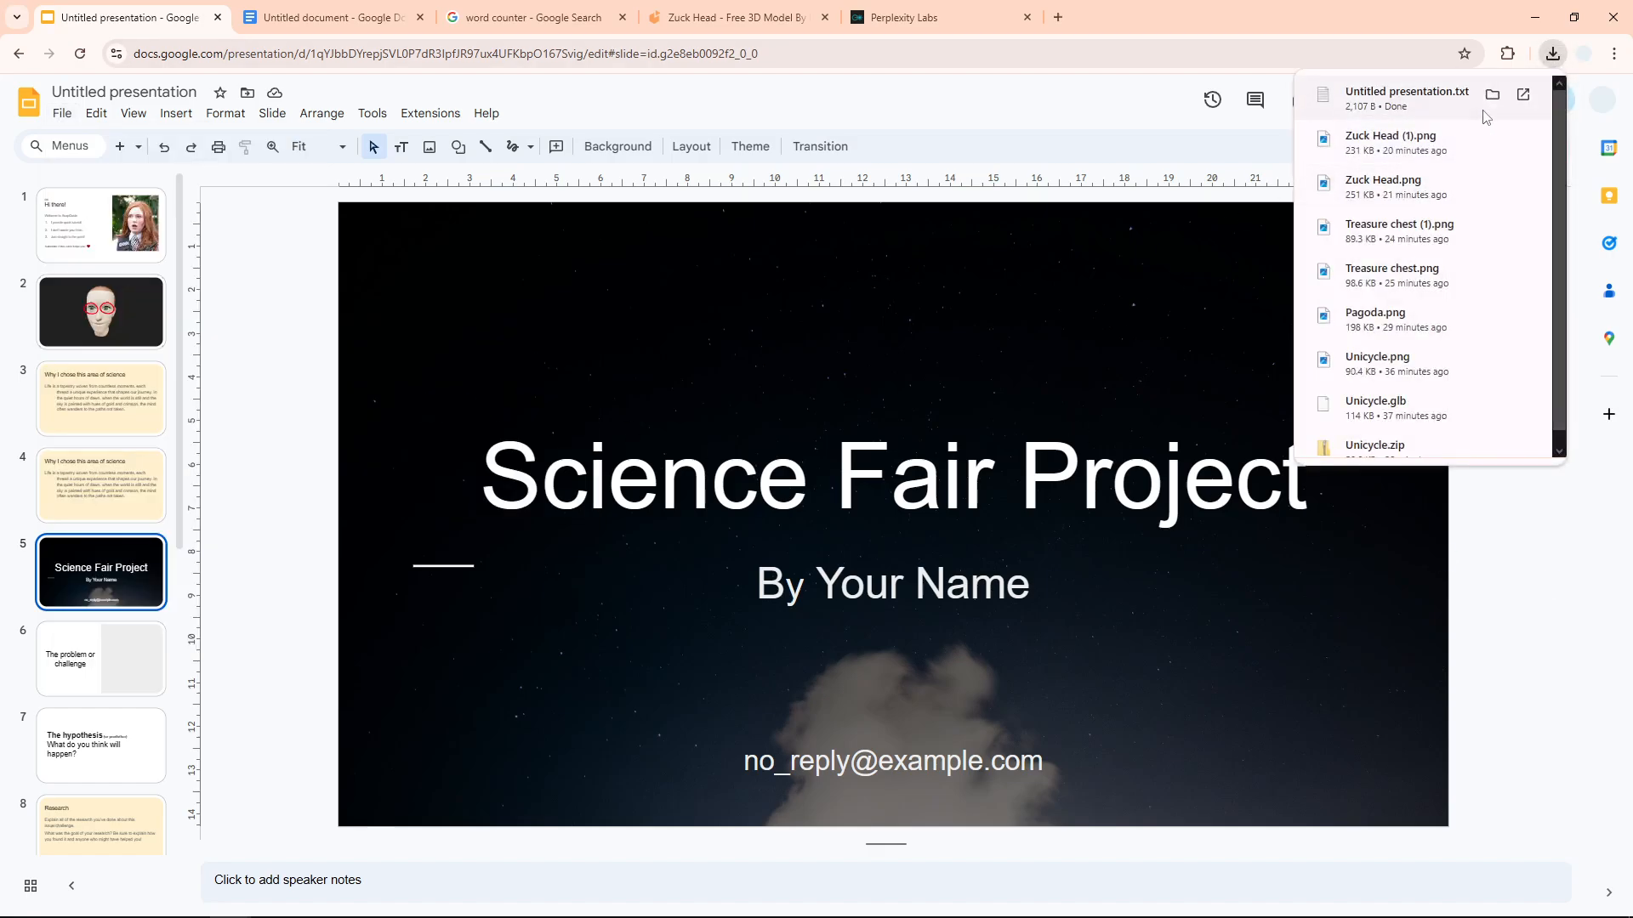
mouse_move(1424, 97)
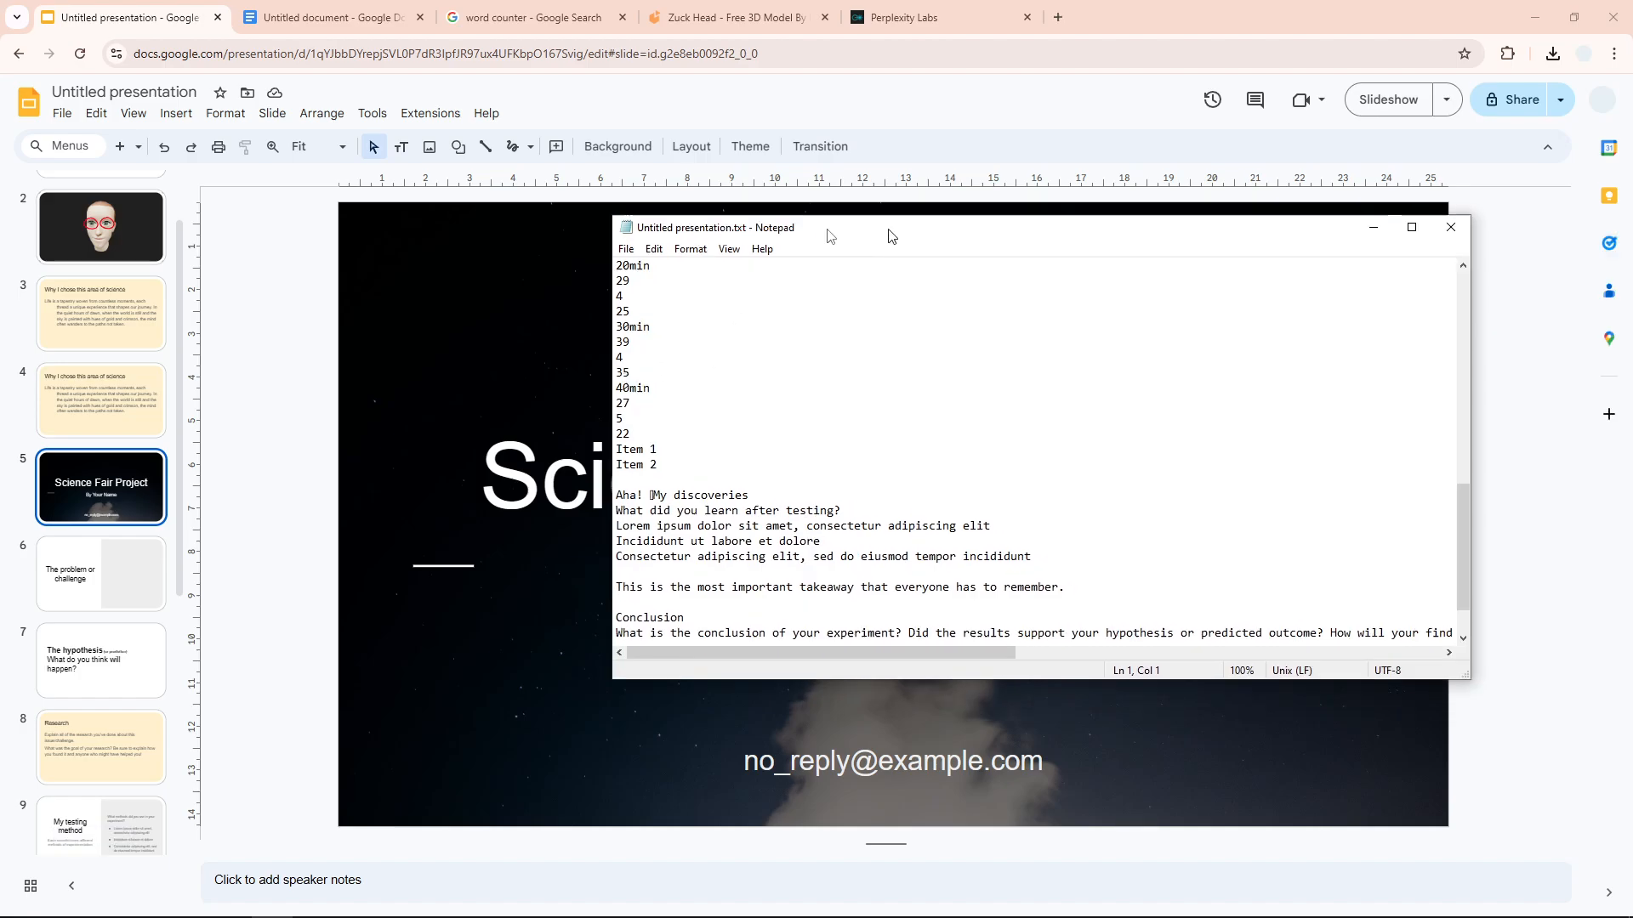
- Select all the exported presentation text in Notepad, then go to the word counter search results
right_click(557, 324)
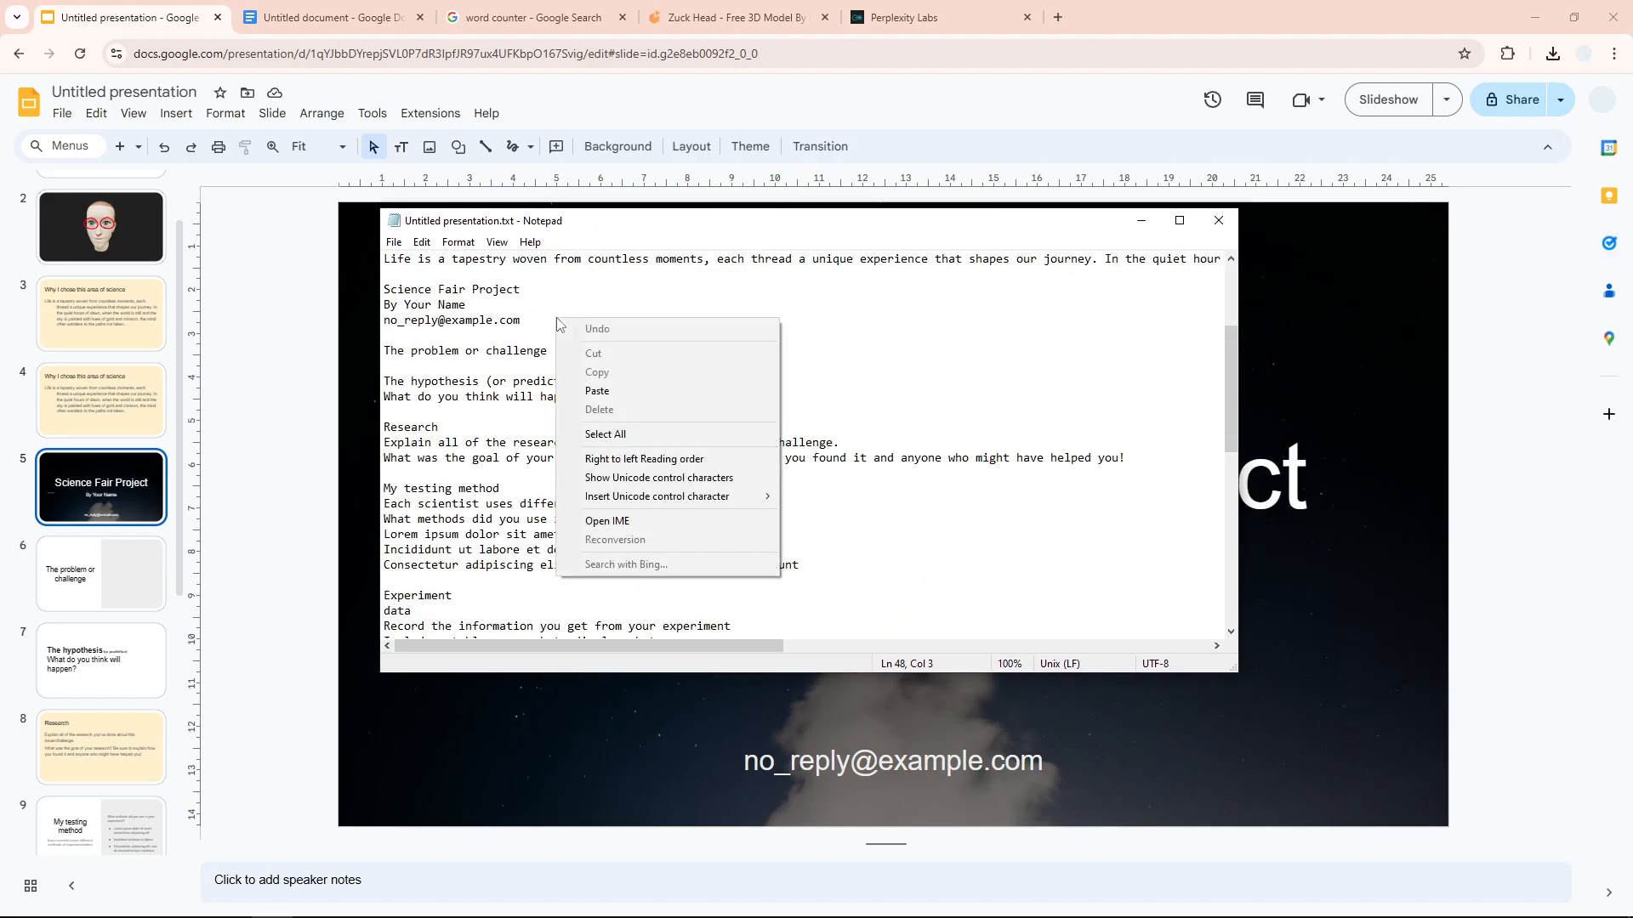
mouse_move(614, 435)
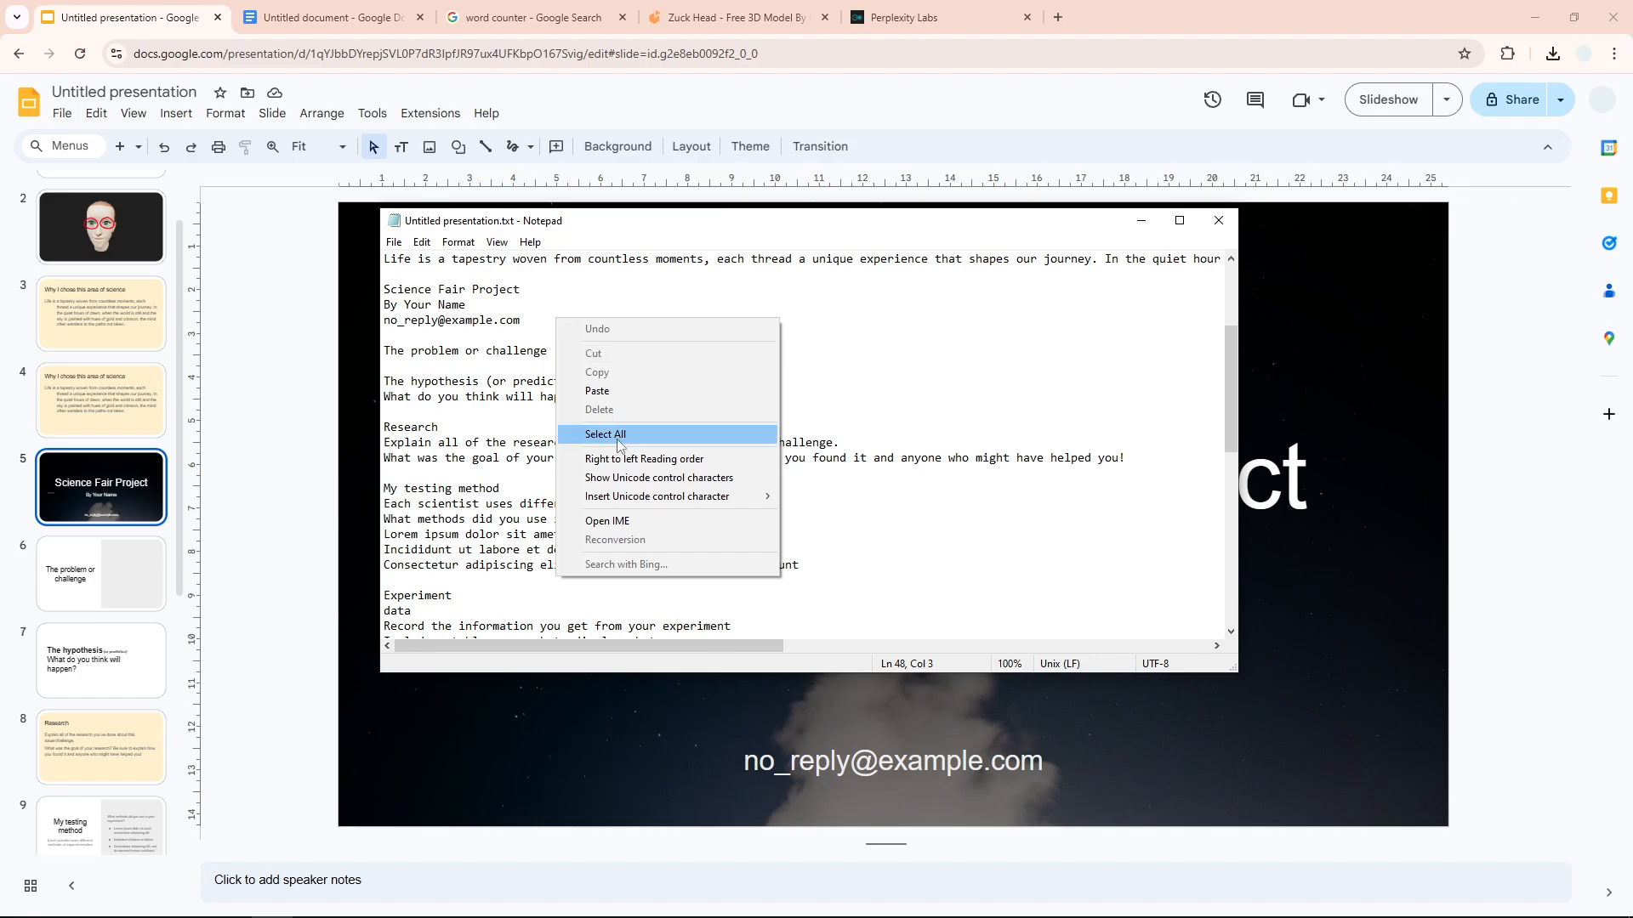
click(603, 434)
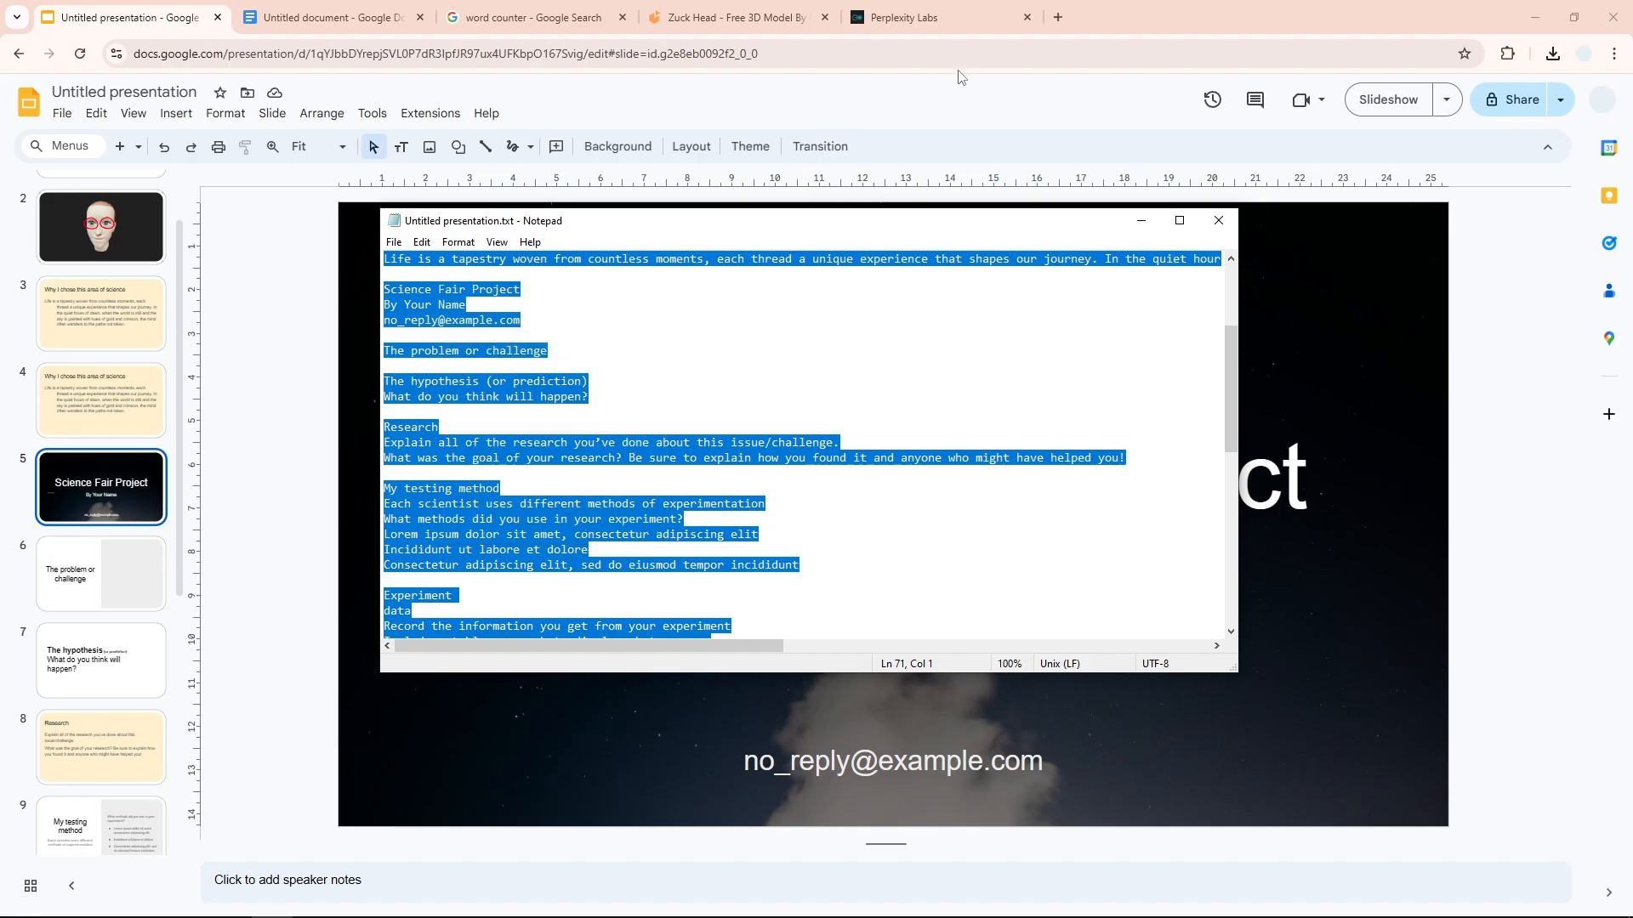
click(533, 17)
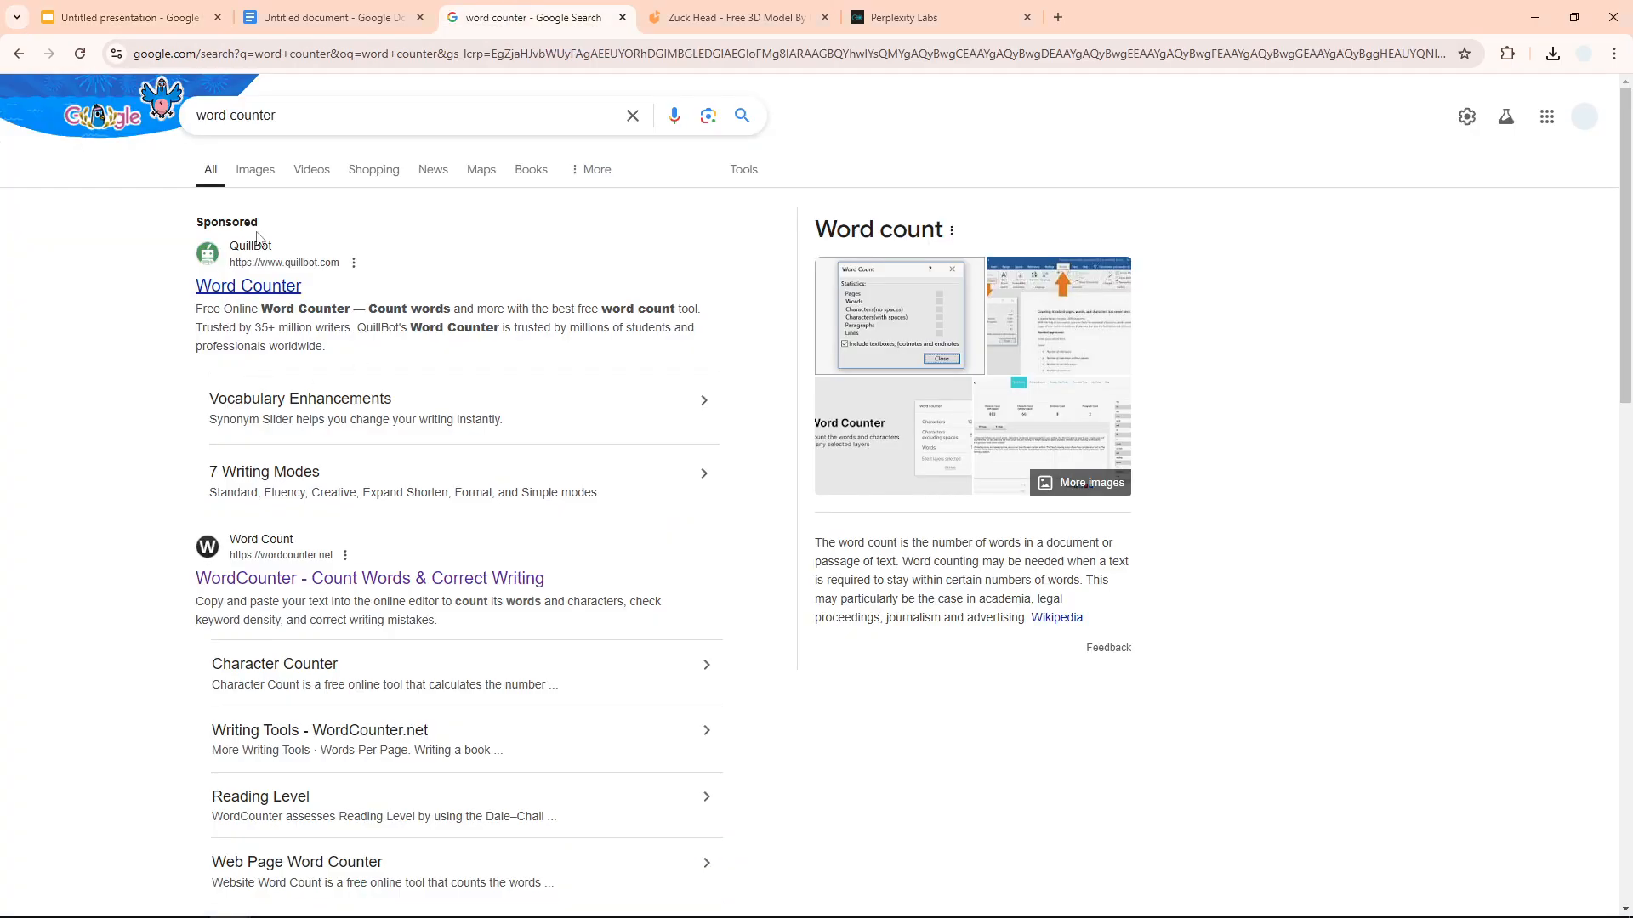
mouse_move(376, 158)
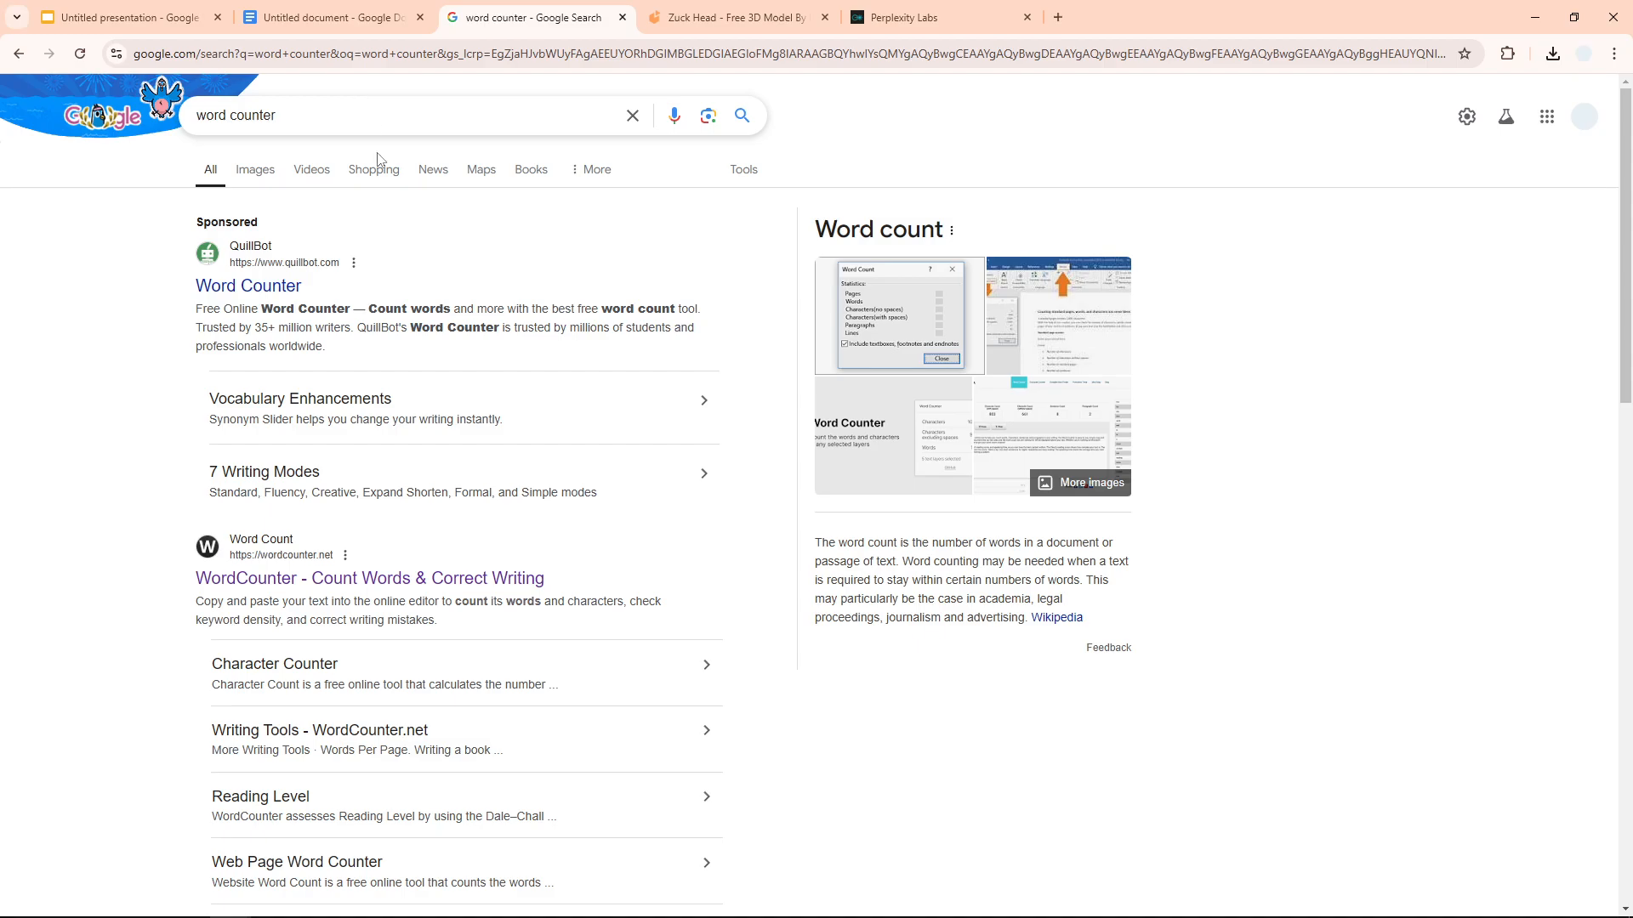
- Open the 'WordCounter - Count Words & Correct Writing' result
scroll(down, 3)
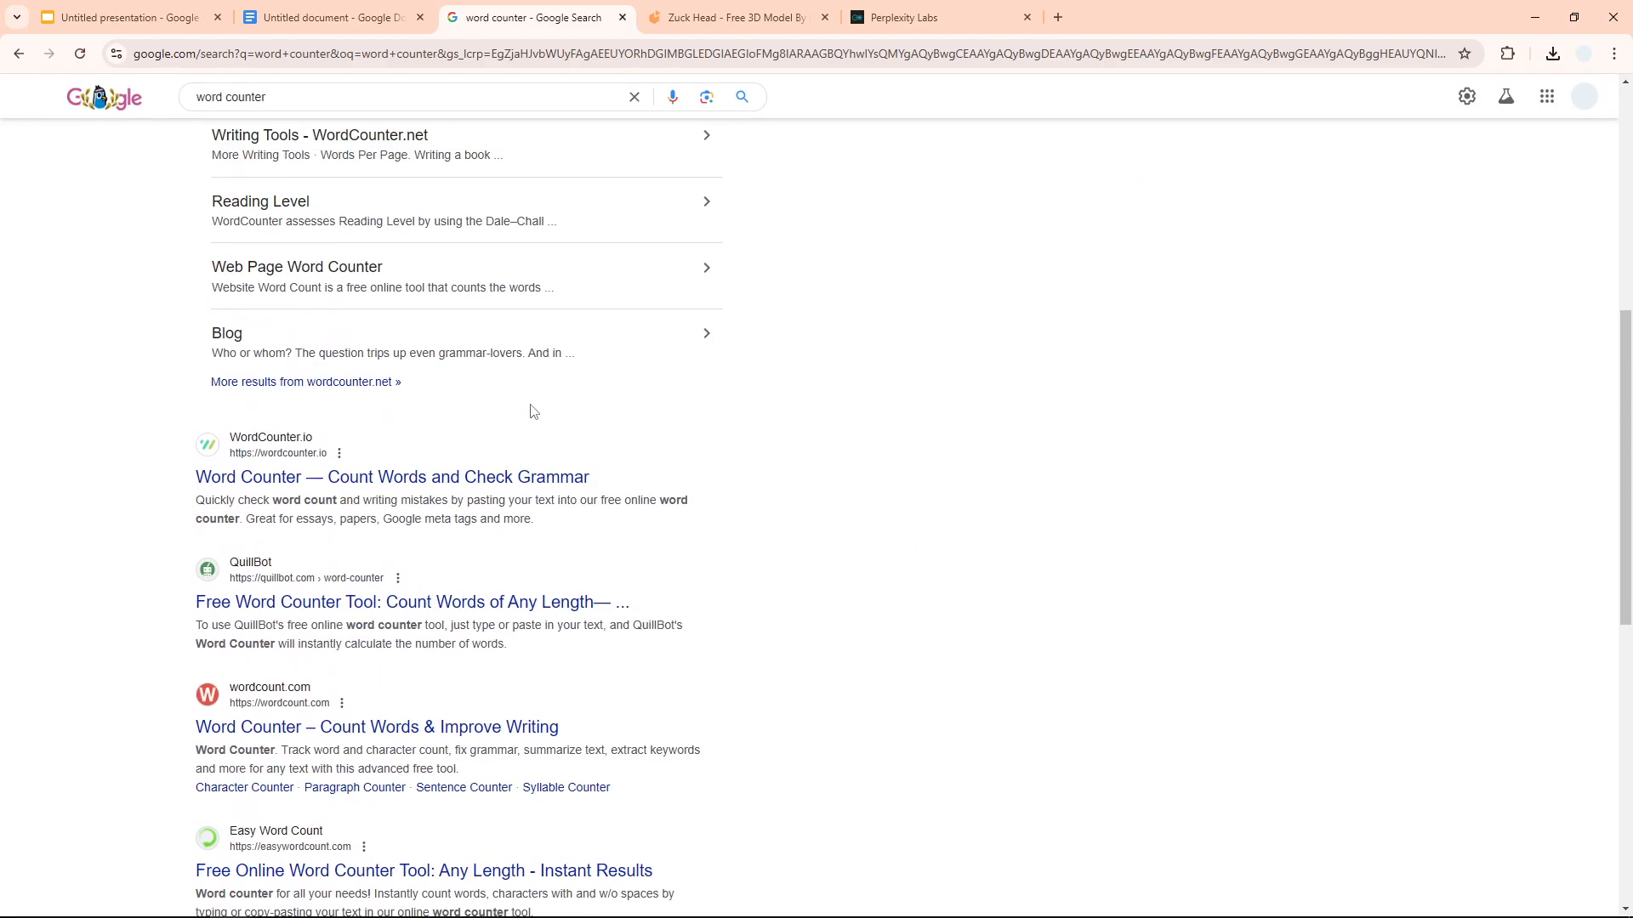
scroll(up, 3)
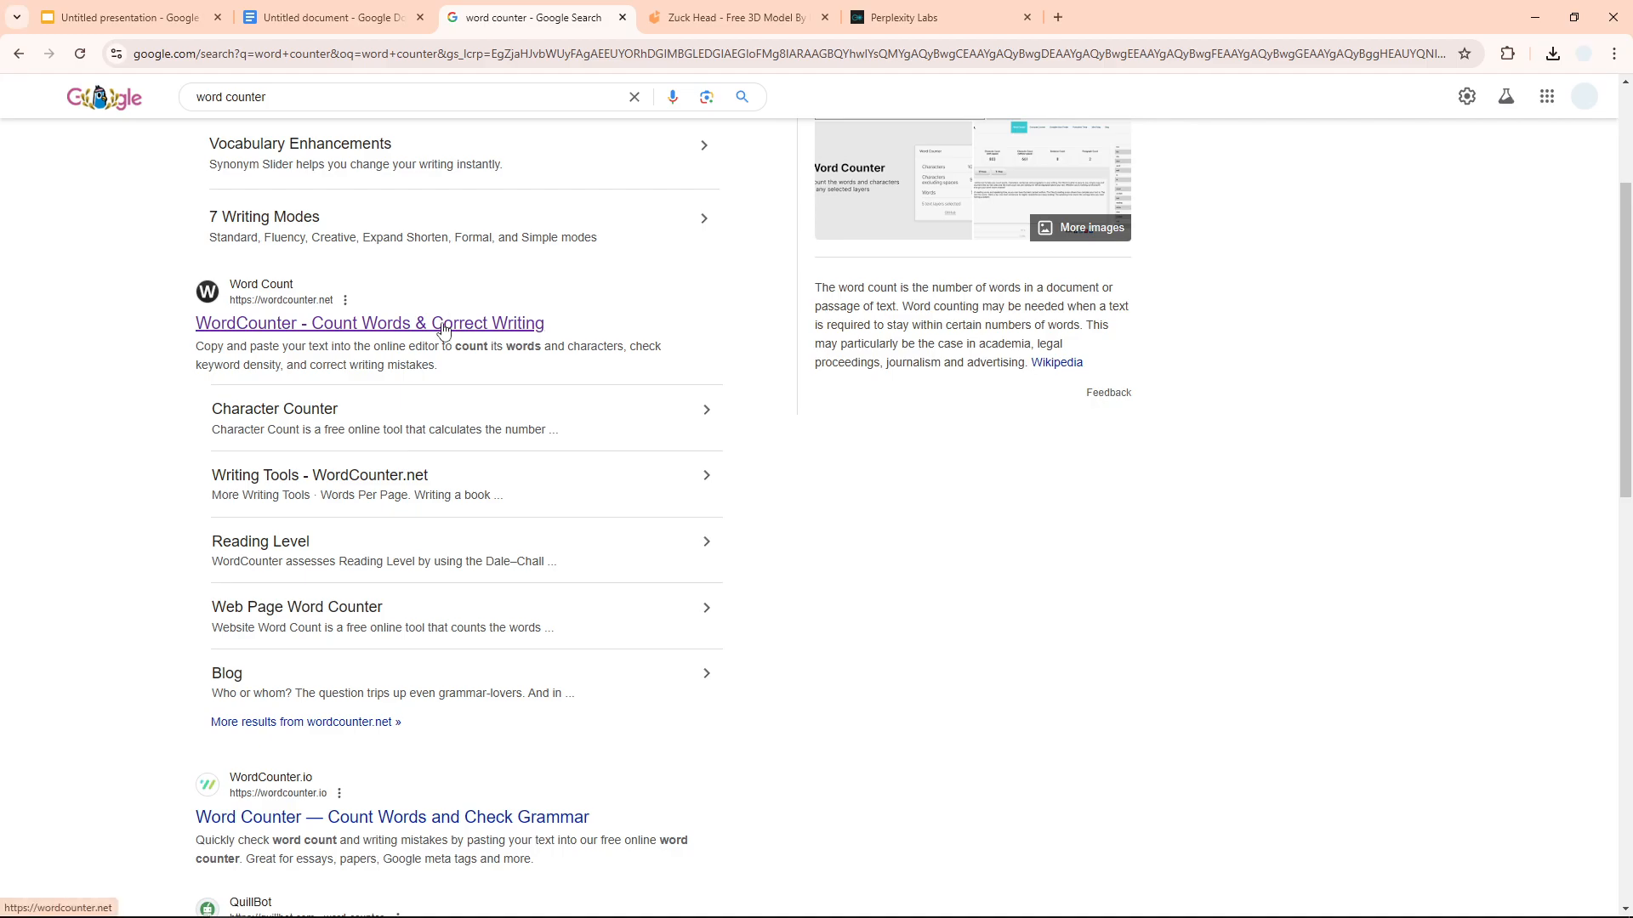
click(368, 324)
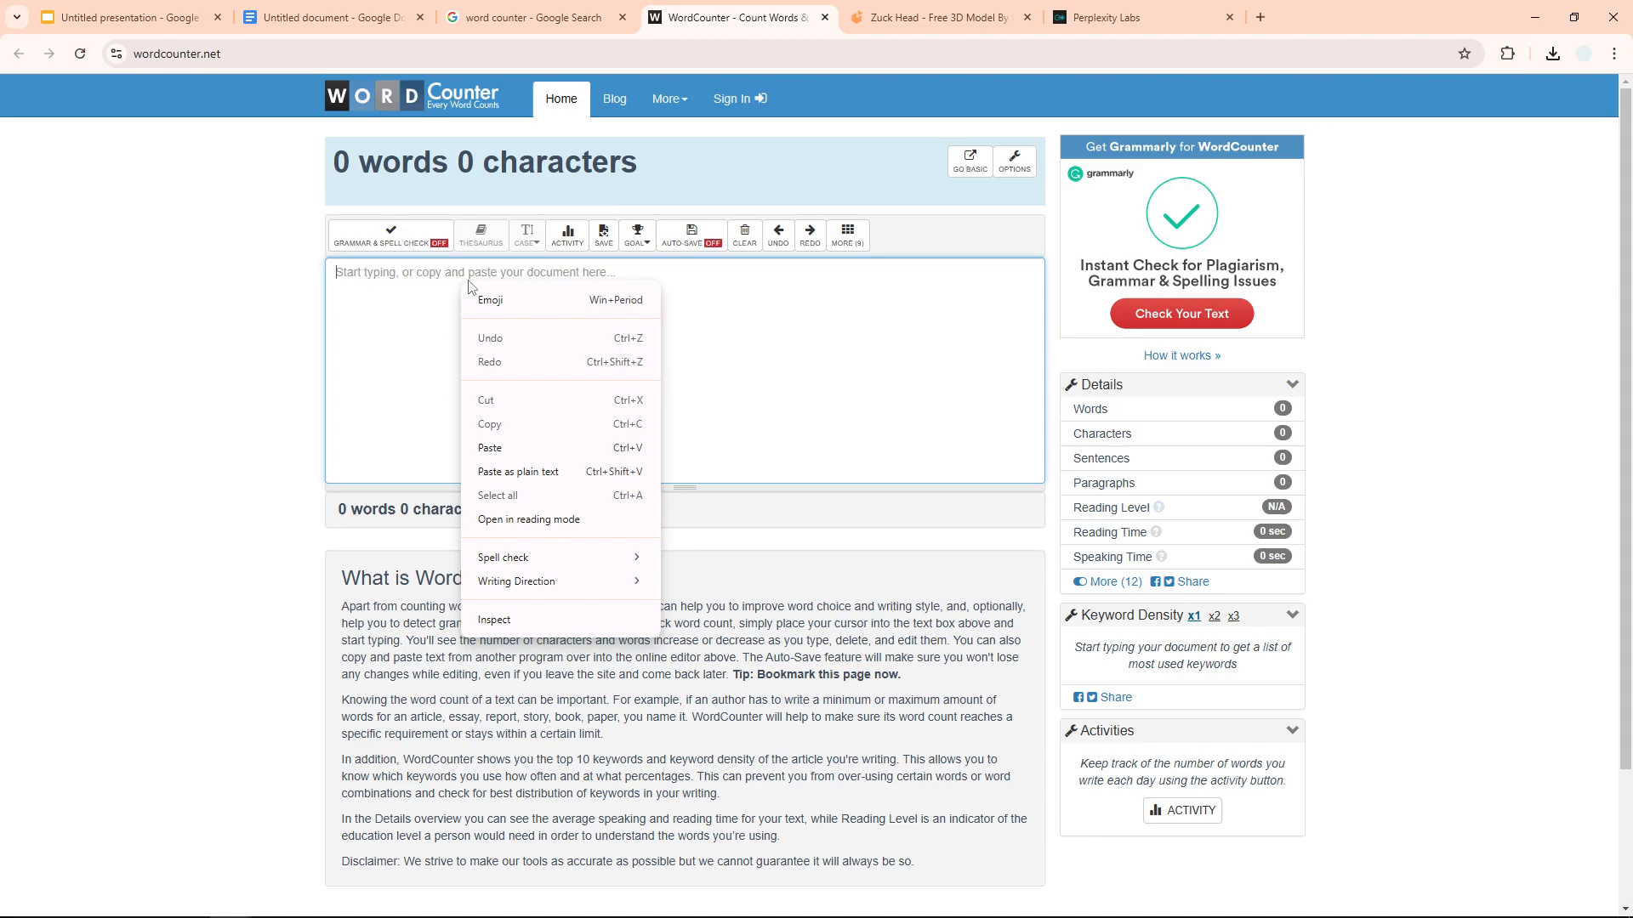
- Paste the presentation text into WordCounter.net (358 words, 2,027 characters), then return to Slides
click(490, 448)
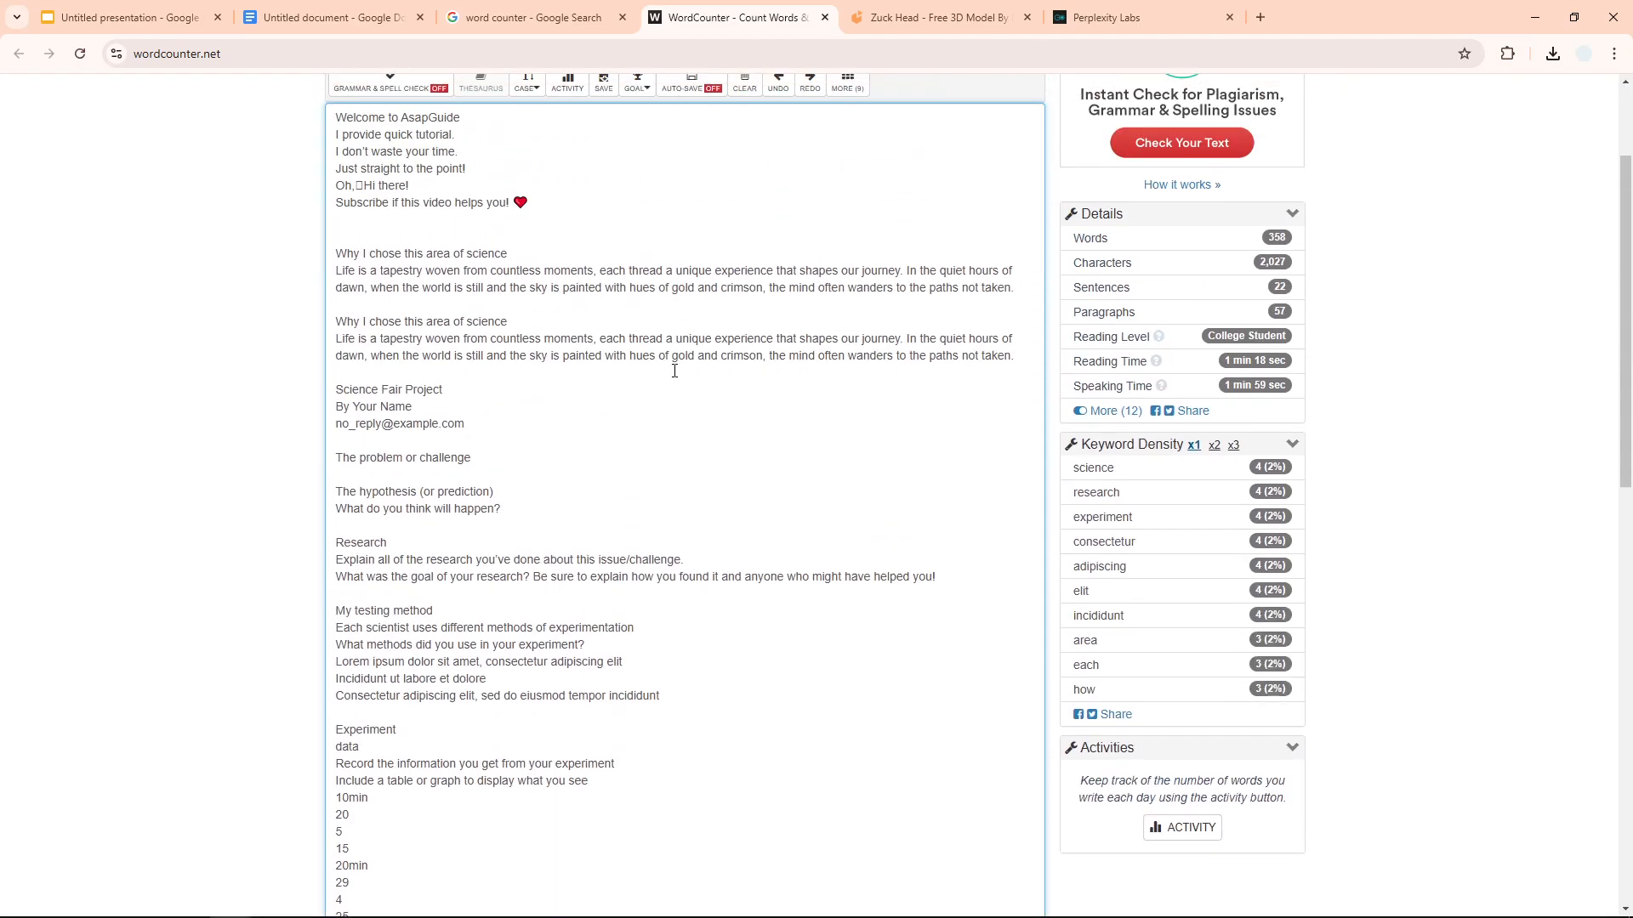
scroll(up, 3)
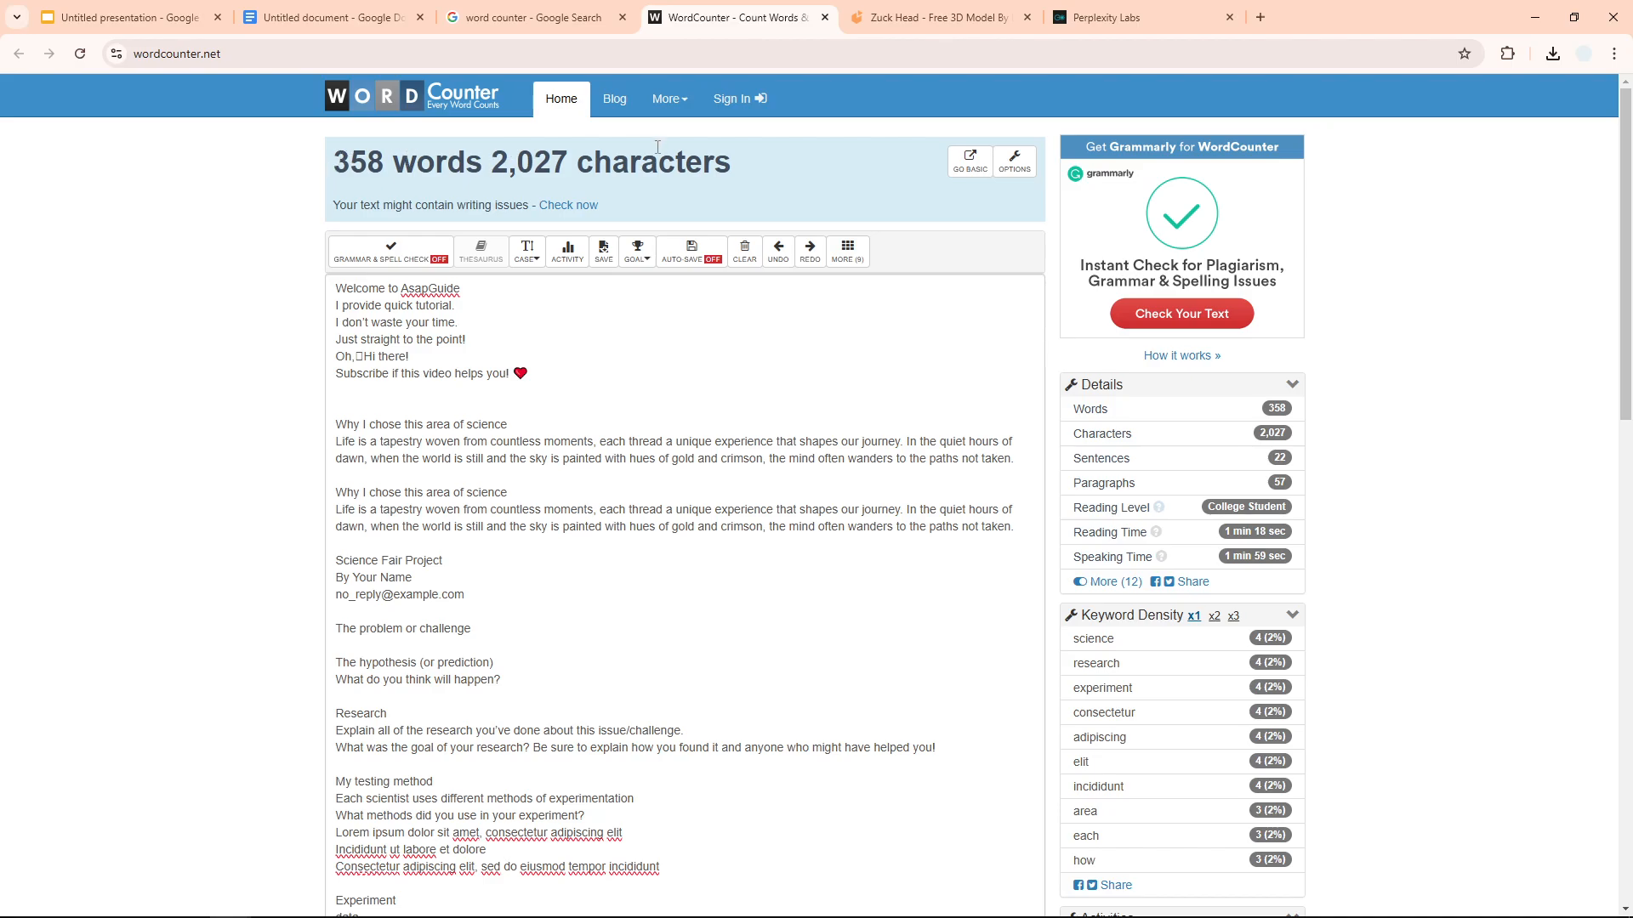
click(125, 17)
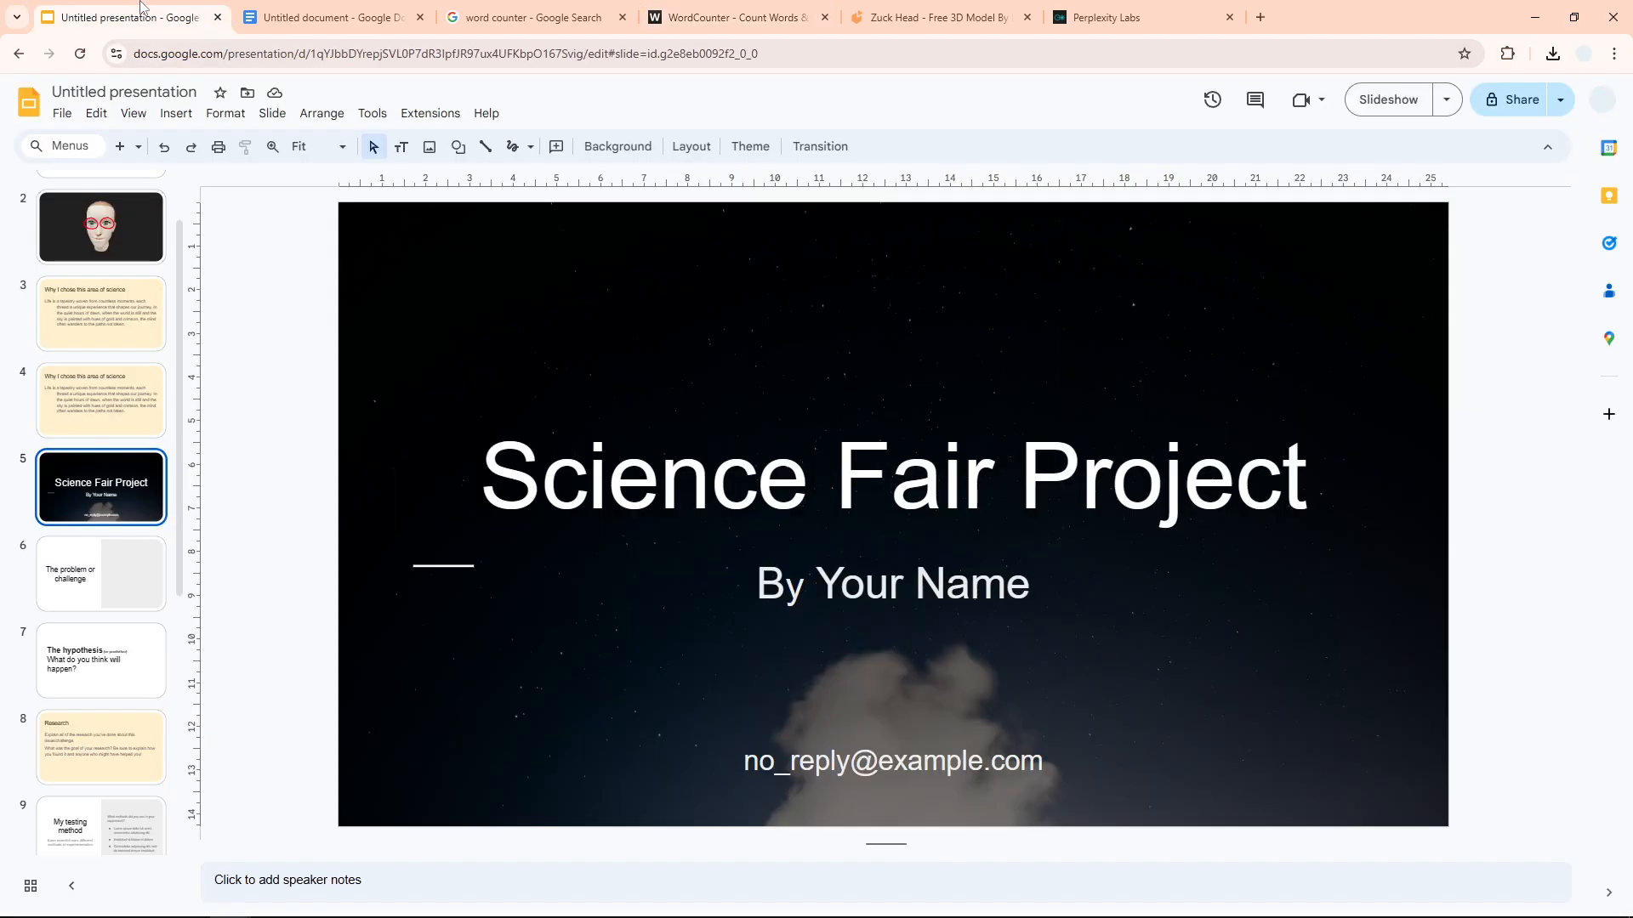
click(736, 17)
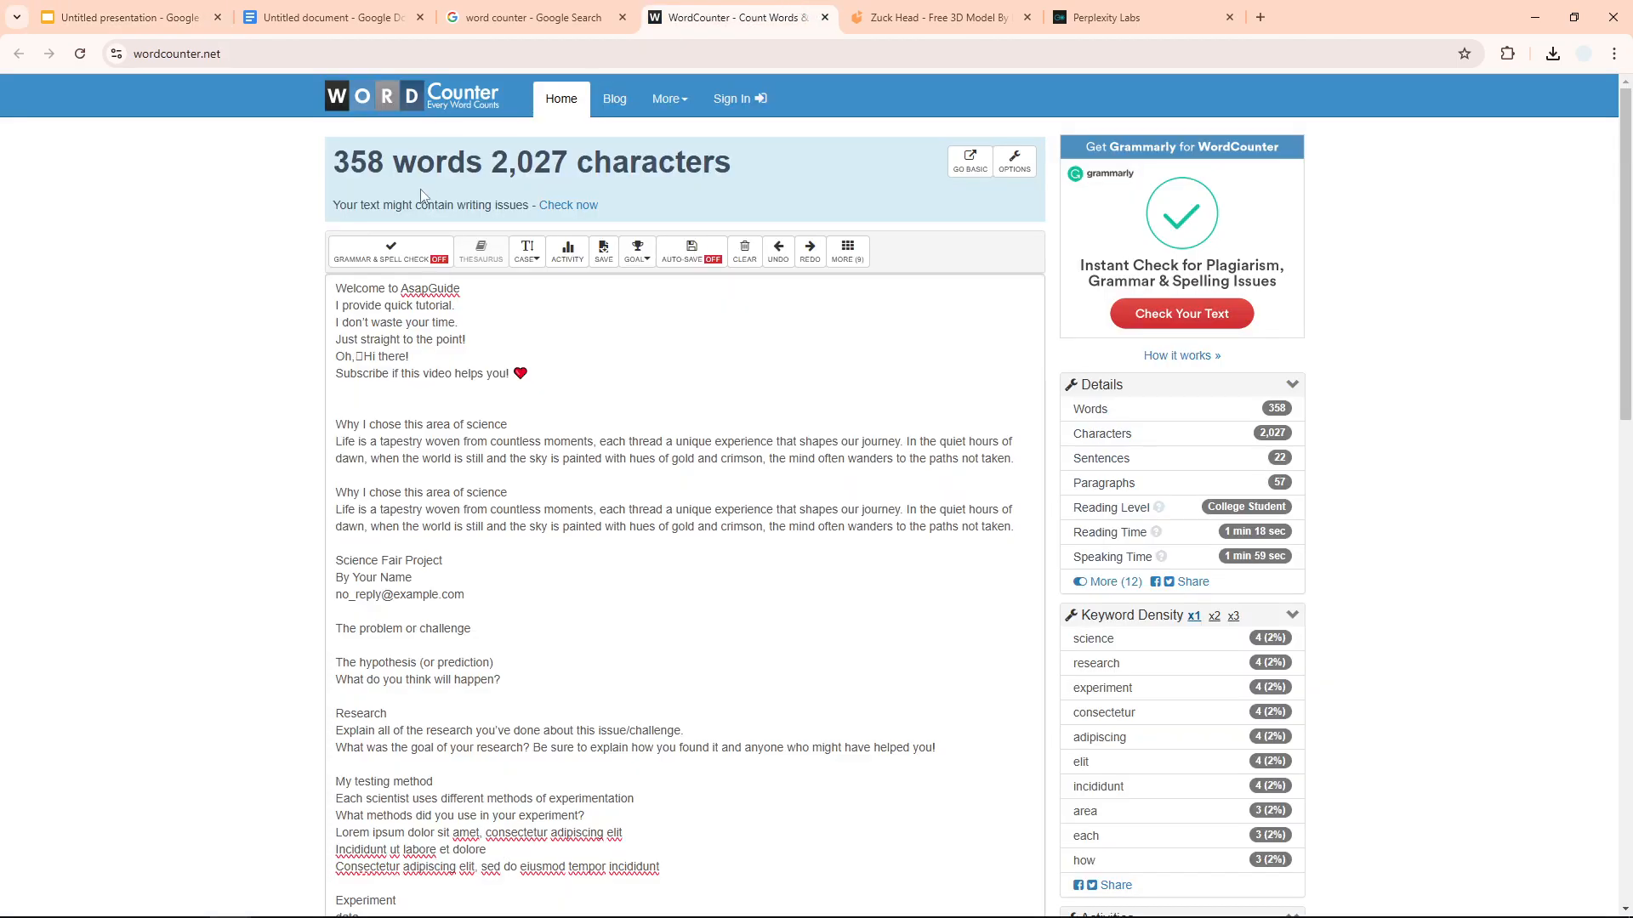
click(125, 17)
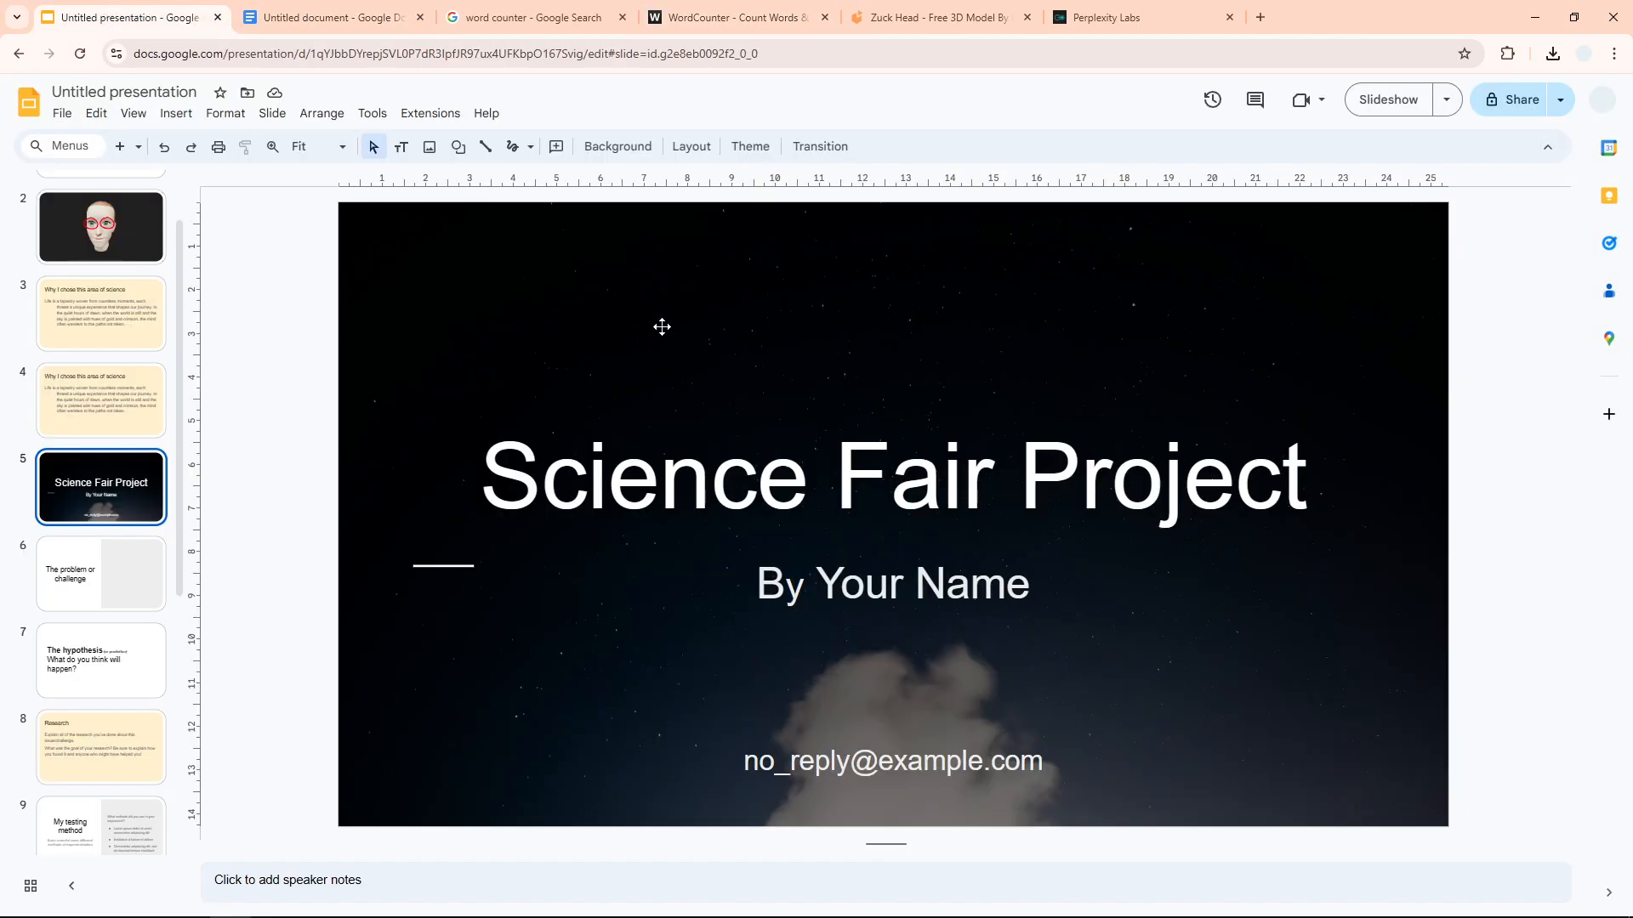
mouse_move(392, 412)
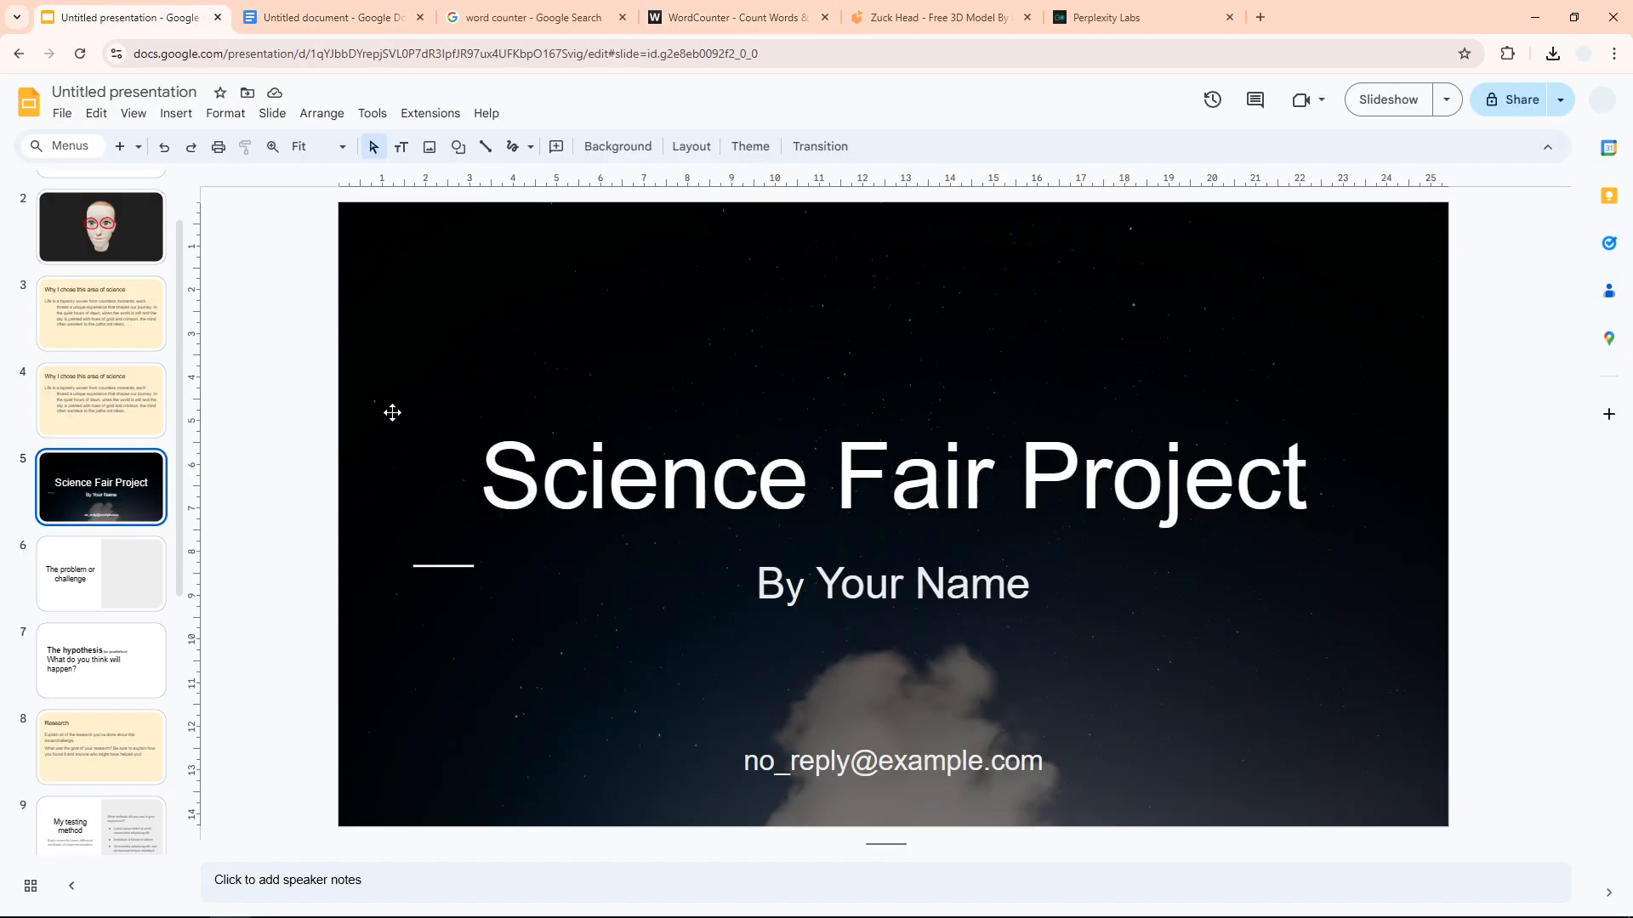